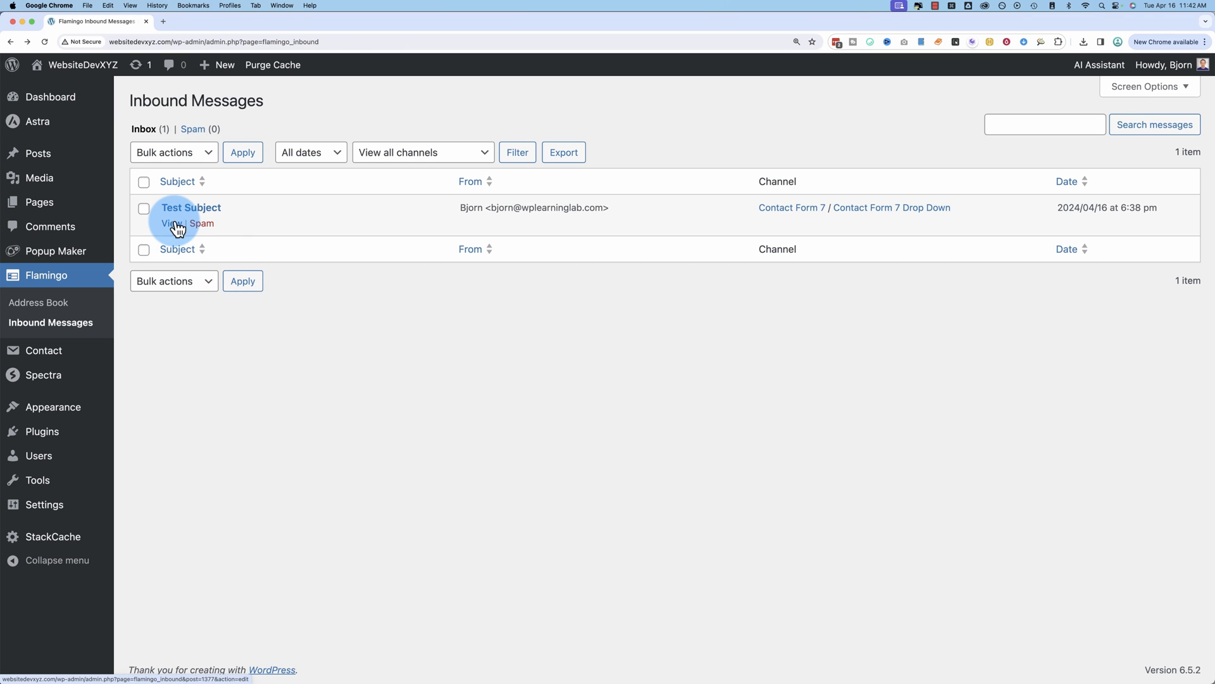
Step: Open the Test Subject inbound message and scroll through its Fields and Meta boxes
left_click(163, 224)
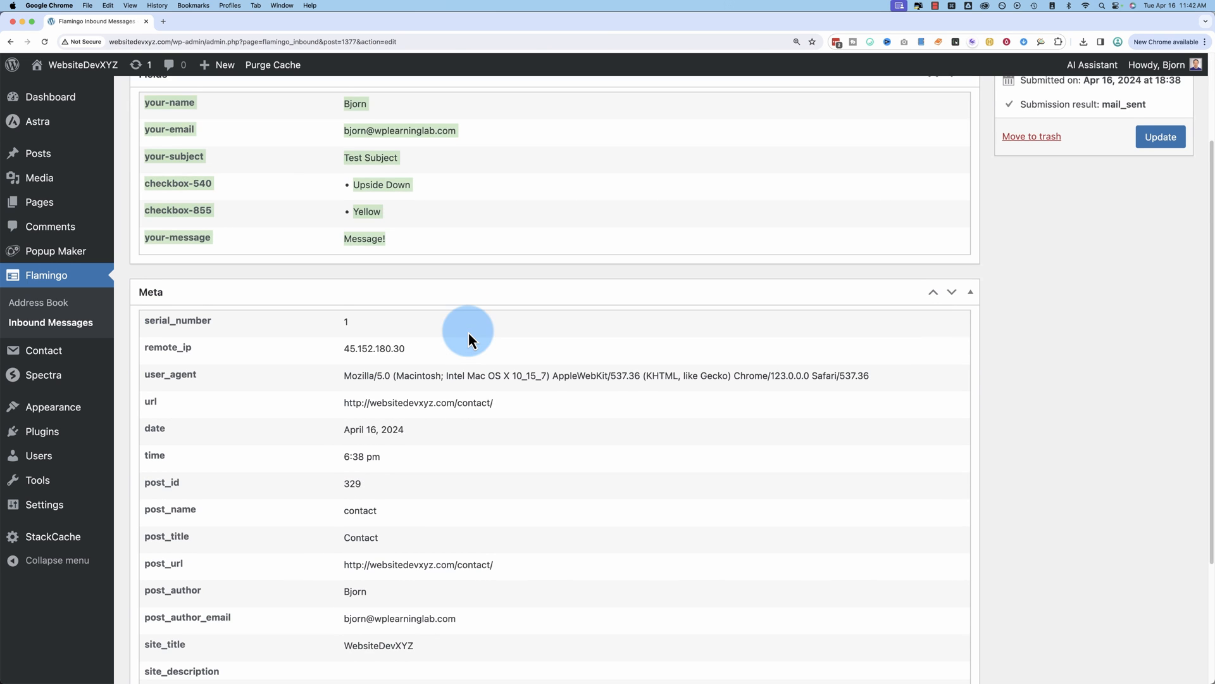
scroll("down", 3)
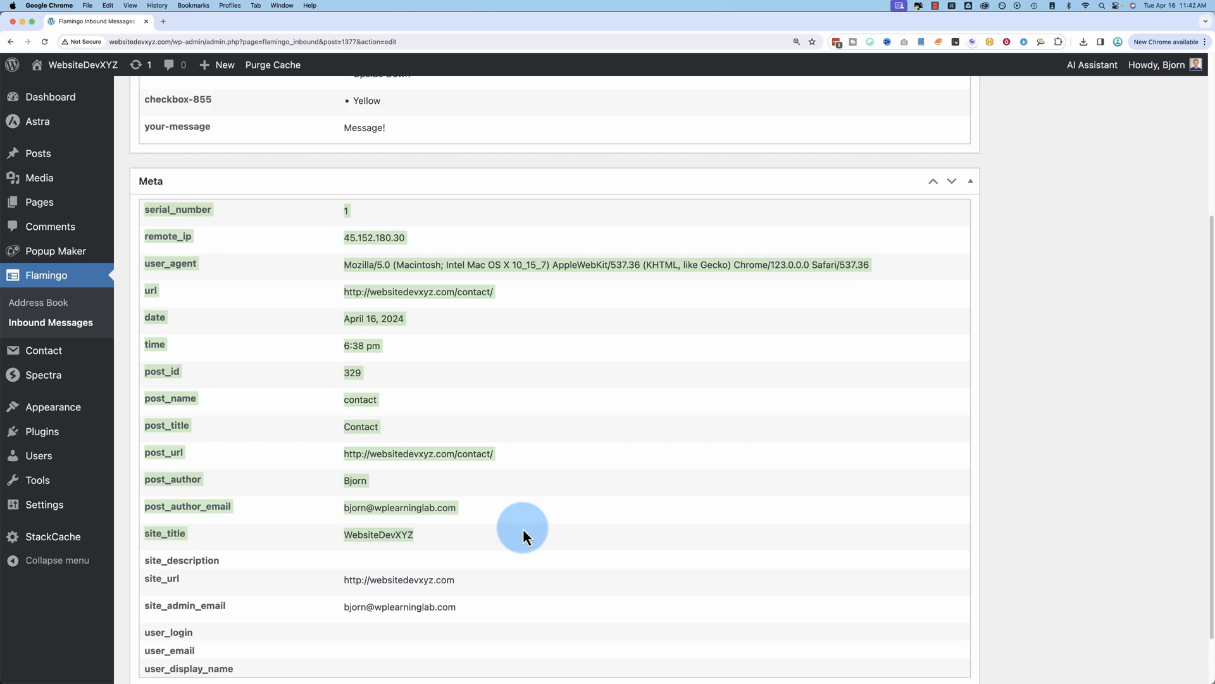
scroll("down", 3)
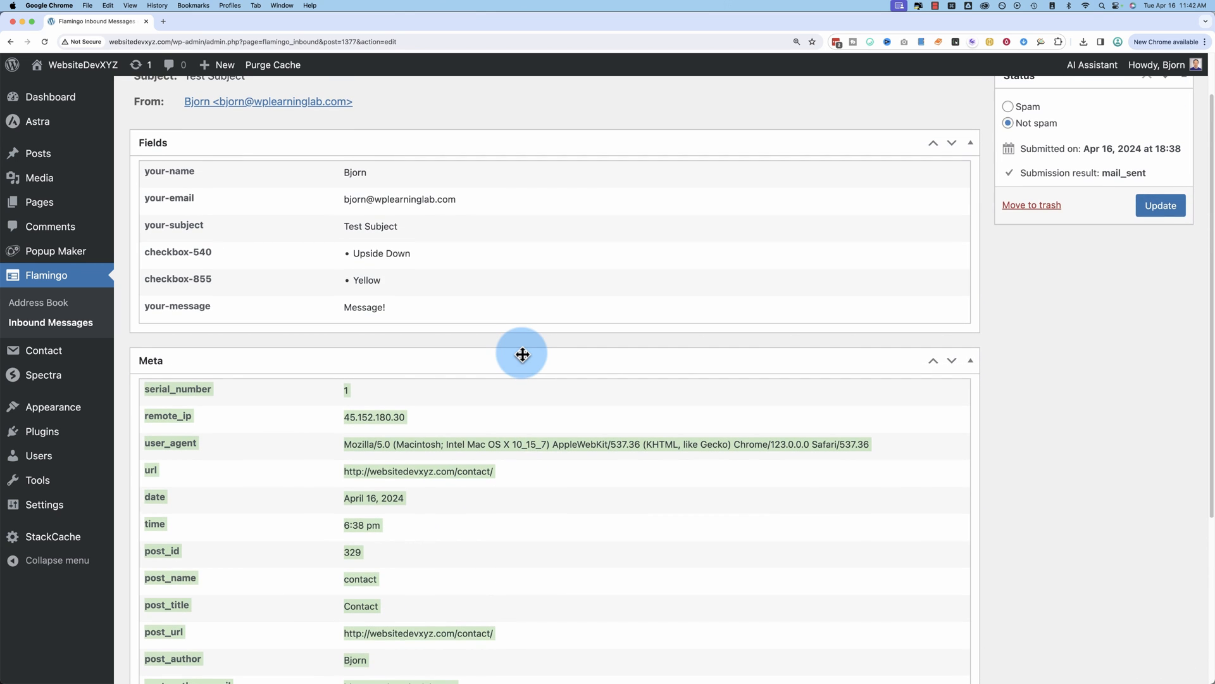
mouse_move(44, 431)
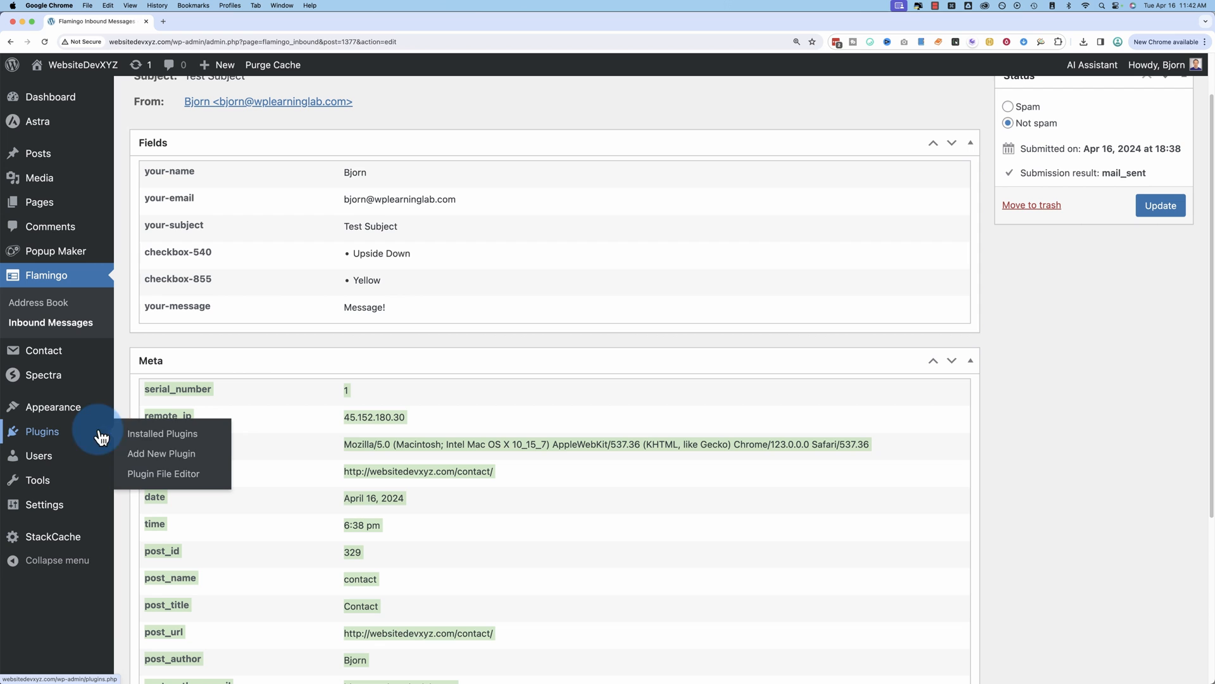
Step: Search Add New Plugin for 'flam', then install and activate Flamingo
left_click(162, 453)
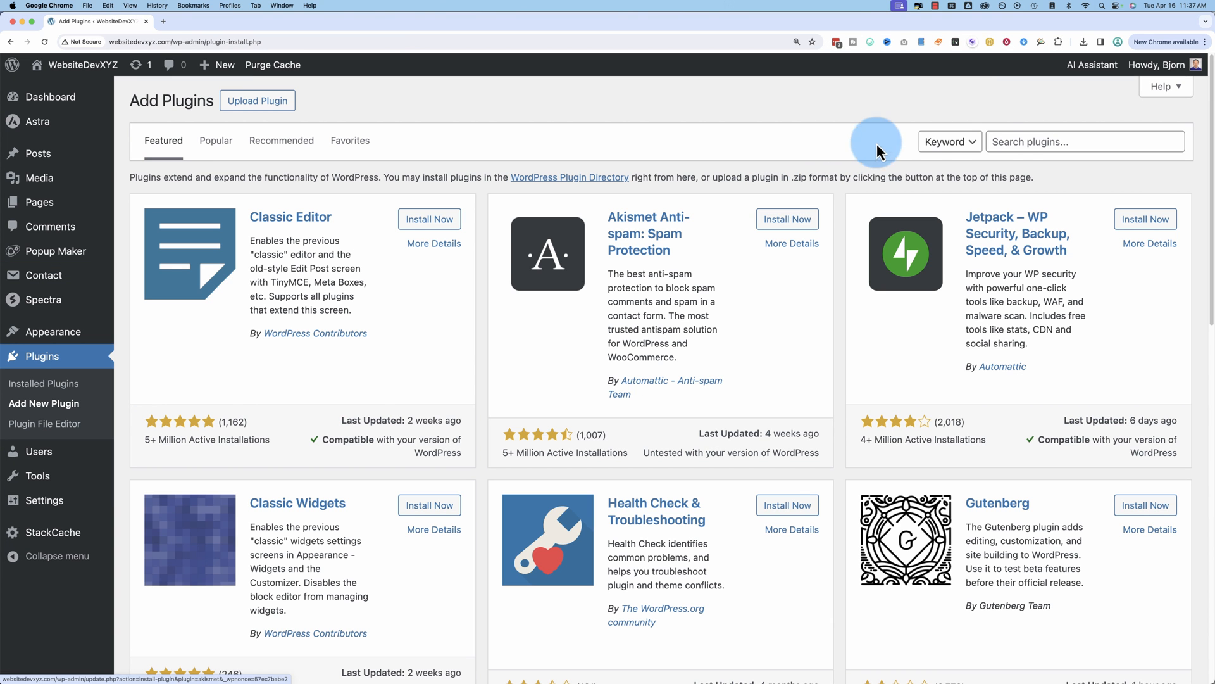
type("flam")
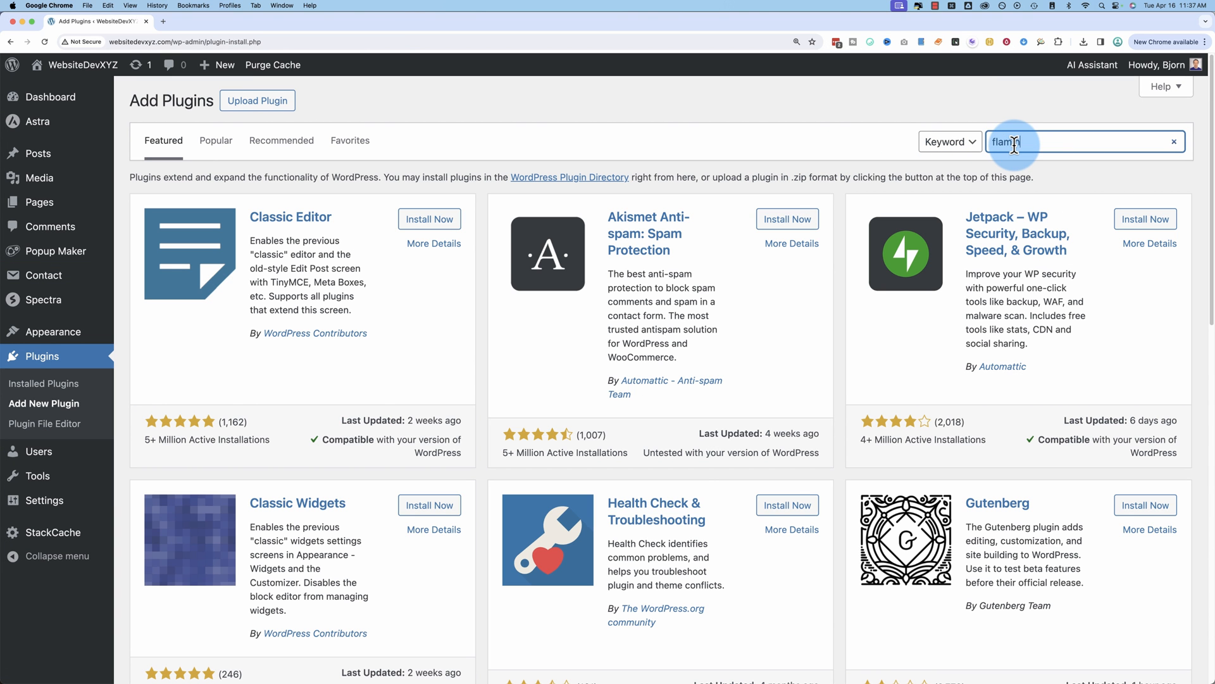
key("Enter")
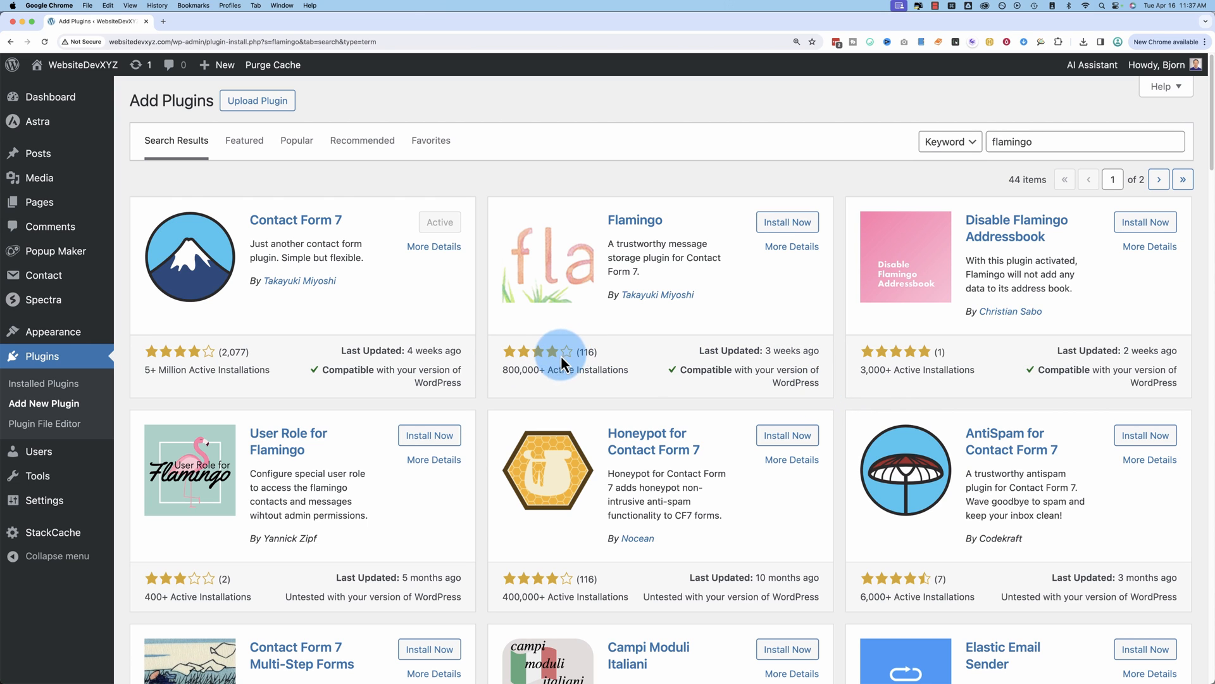
mouse_move(575, 368)
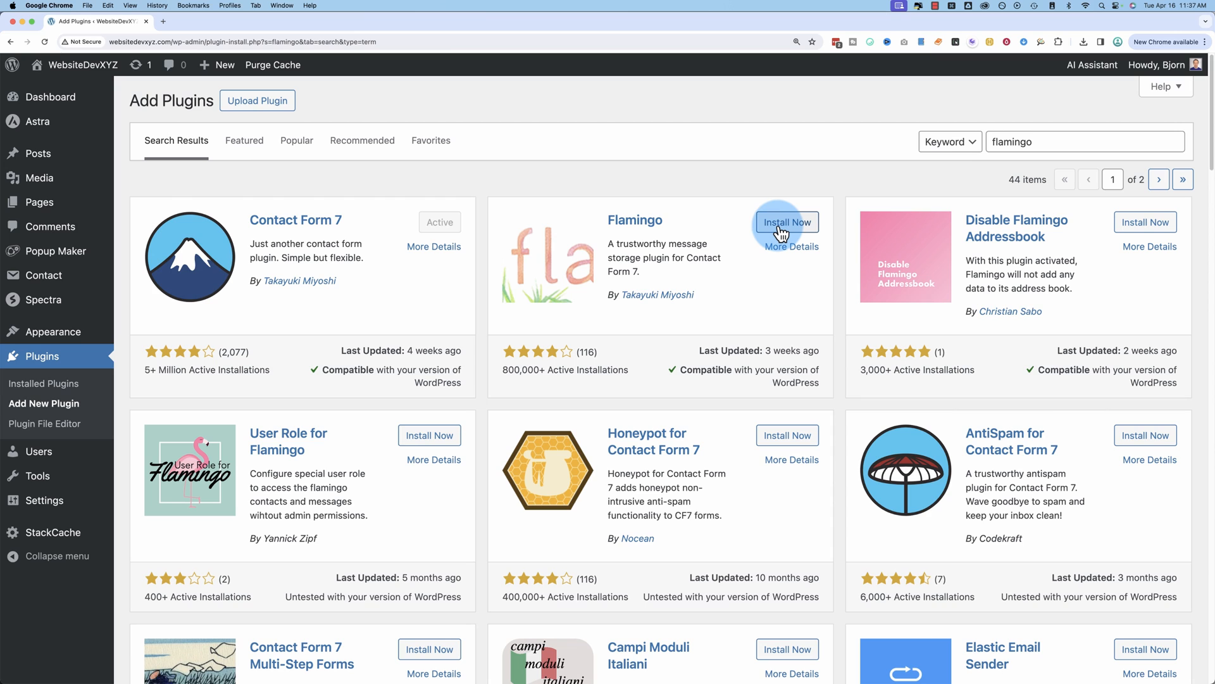
left_click(786, 223)
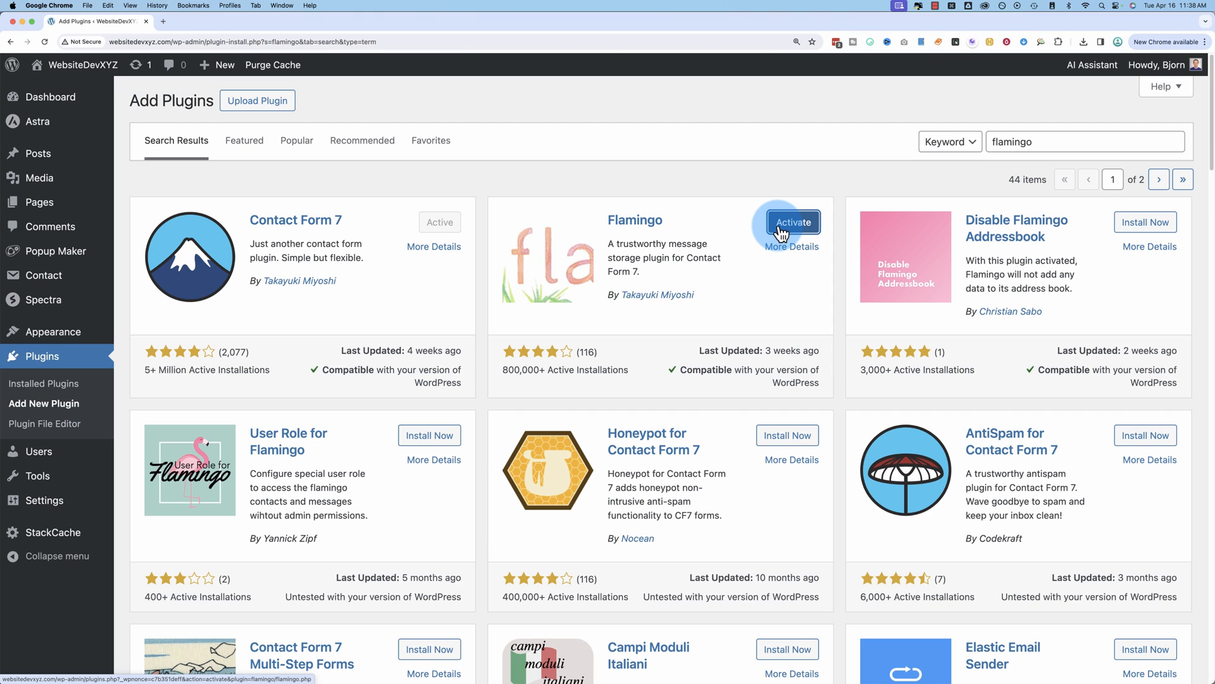
left_click(791, 222)
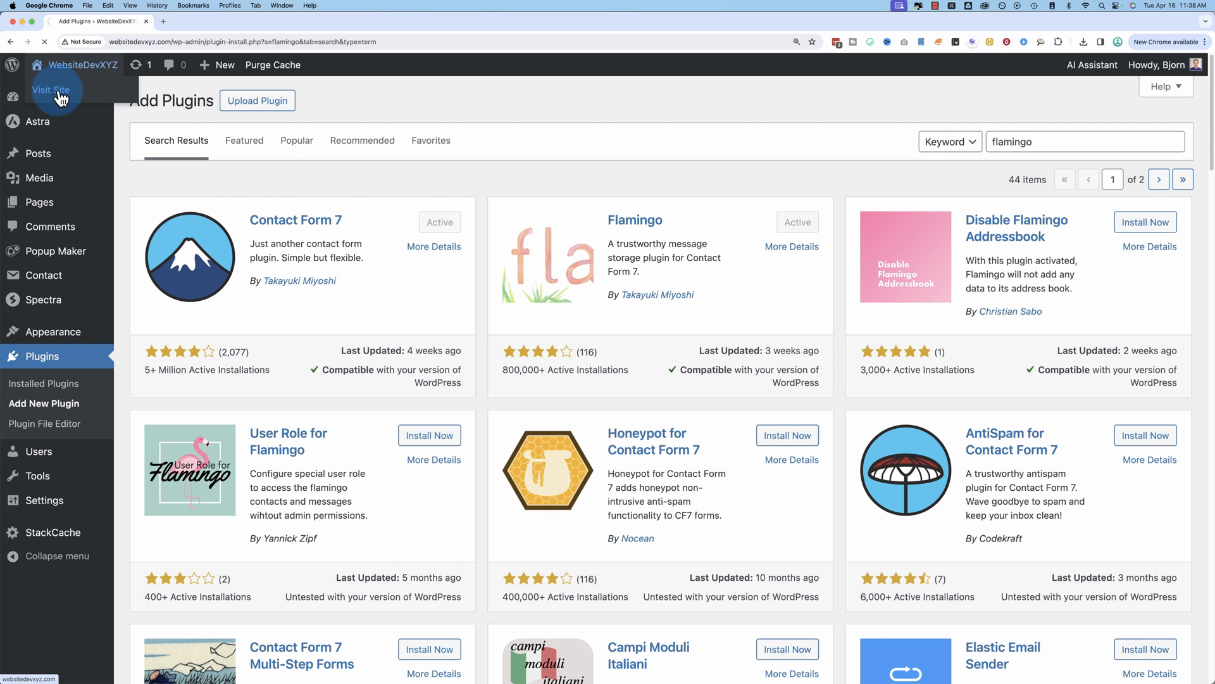
Step: Visit the live site and submit the filled-in contact form until it confirms sending
left_click(50, 90)
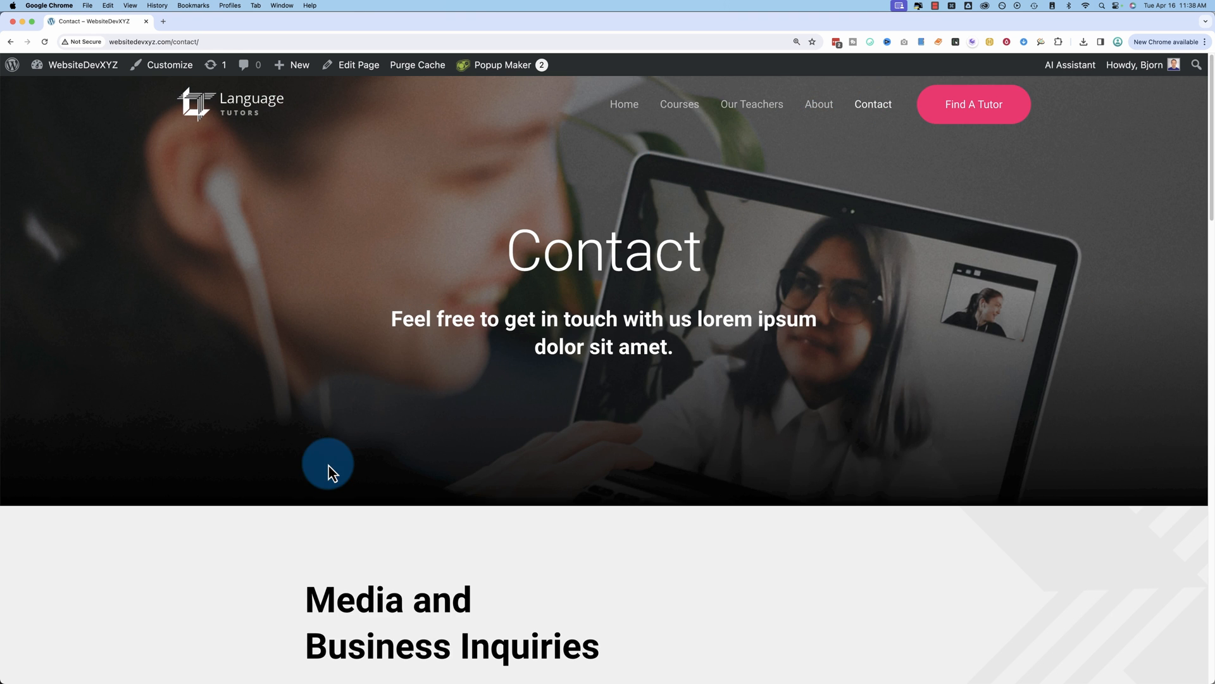
scroll("down", 3)
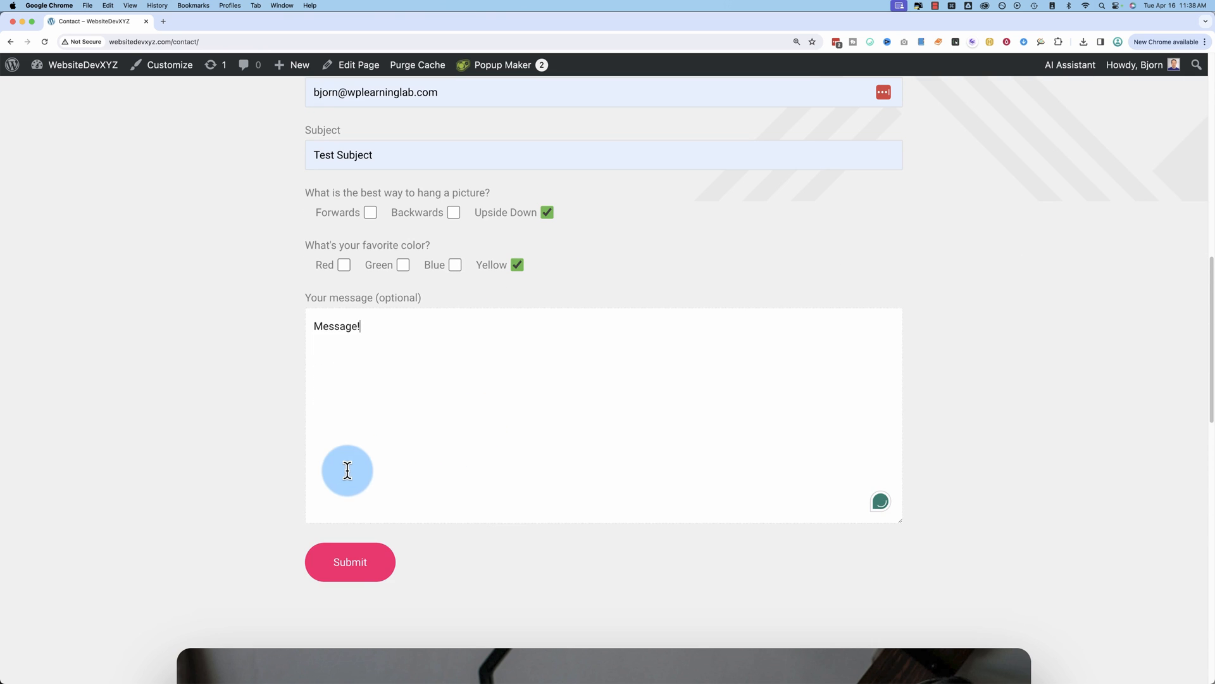
left_click(349, 563)
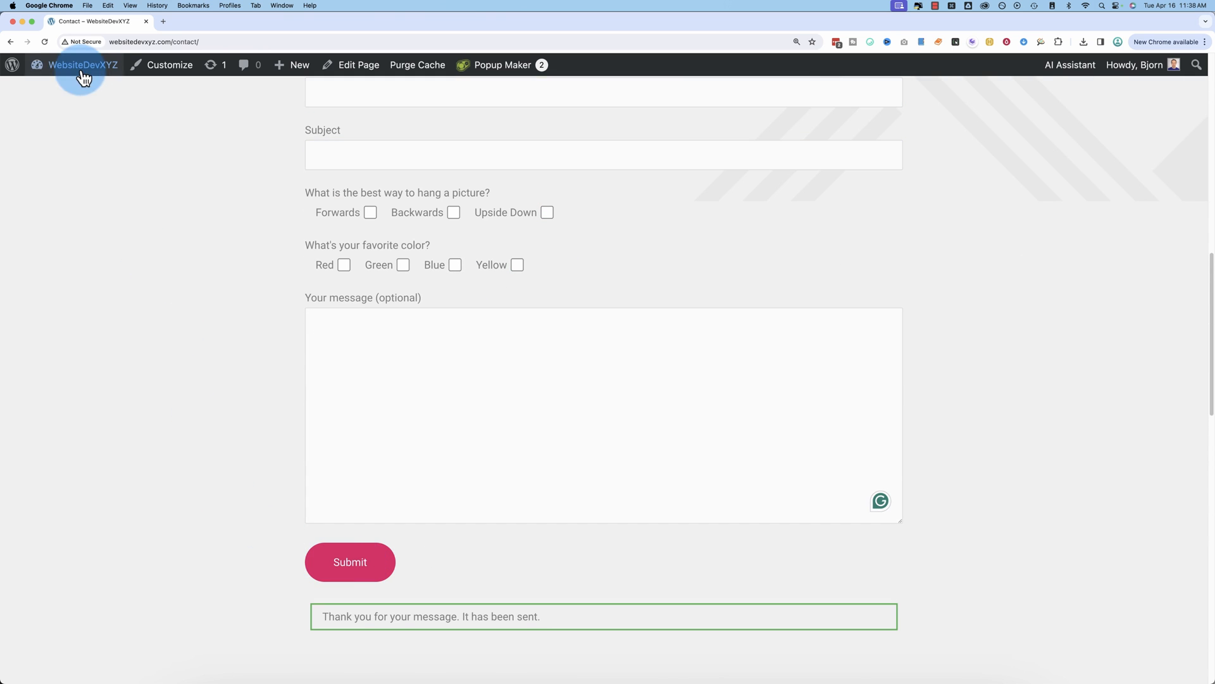
Step: Return to the Dashboard and open Flamingo's Address Book showing the test sender and commenter
left_click(83, 65)
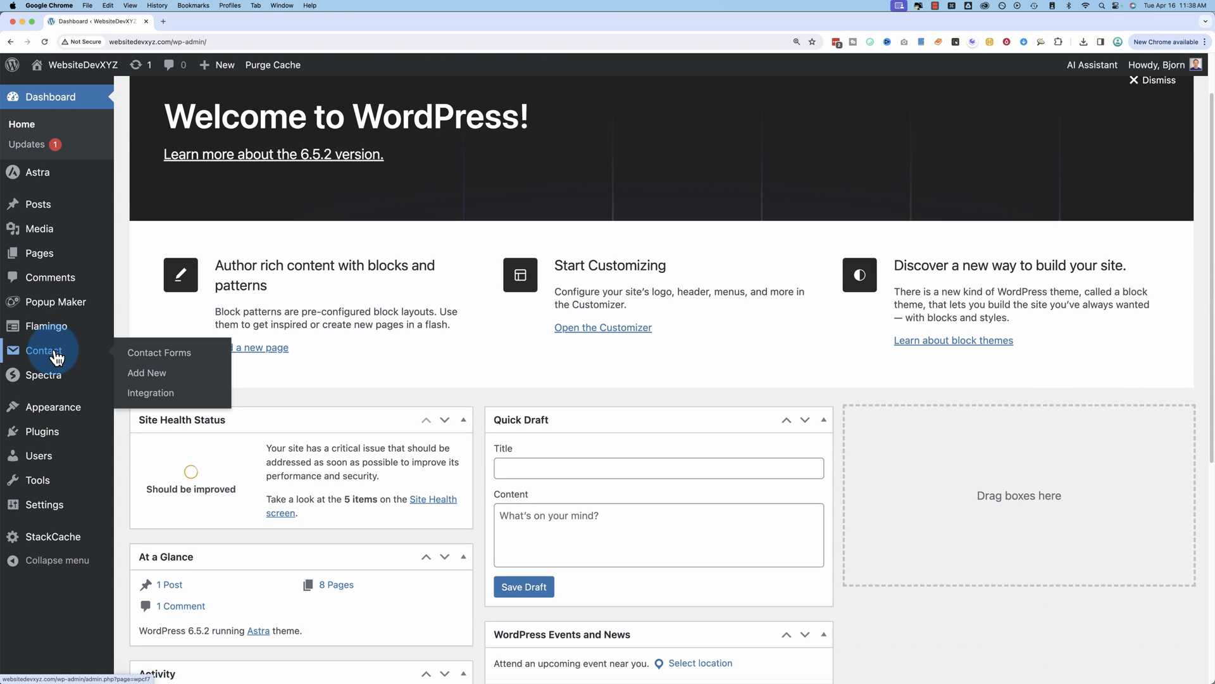
left_click(47, 326)
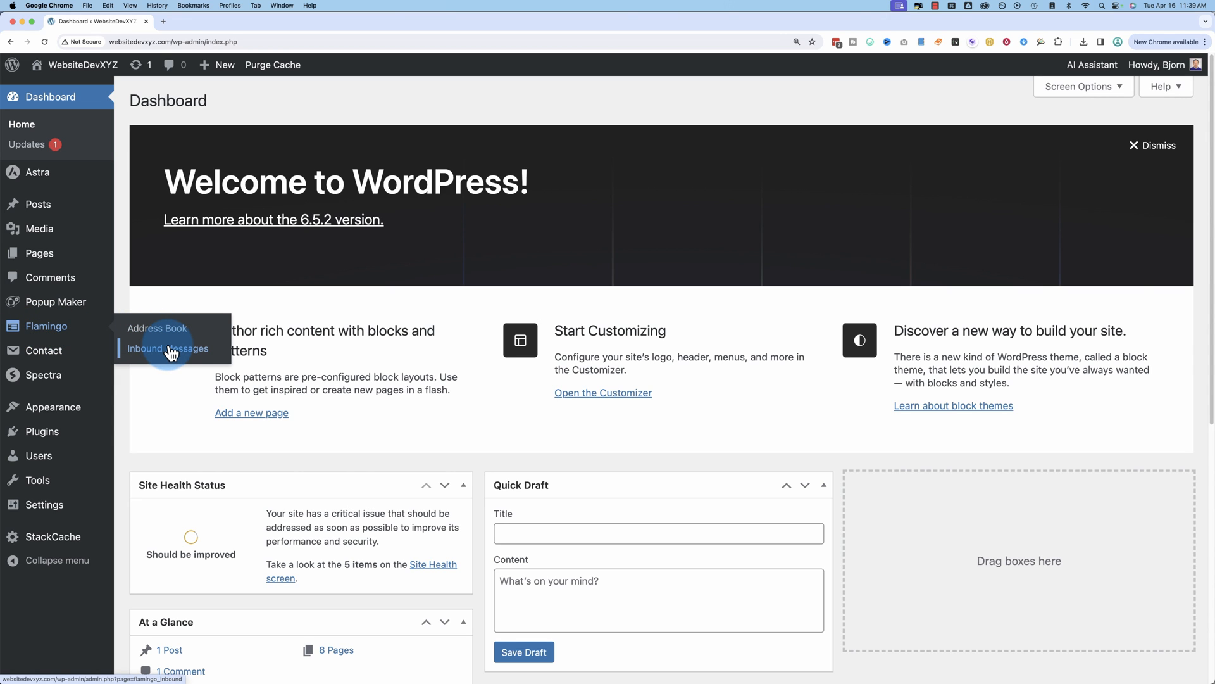
left_click(157, 327)
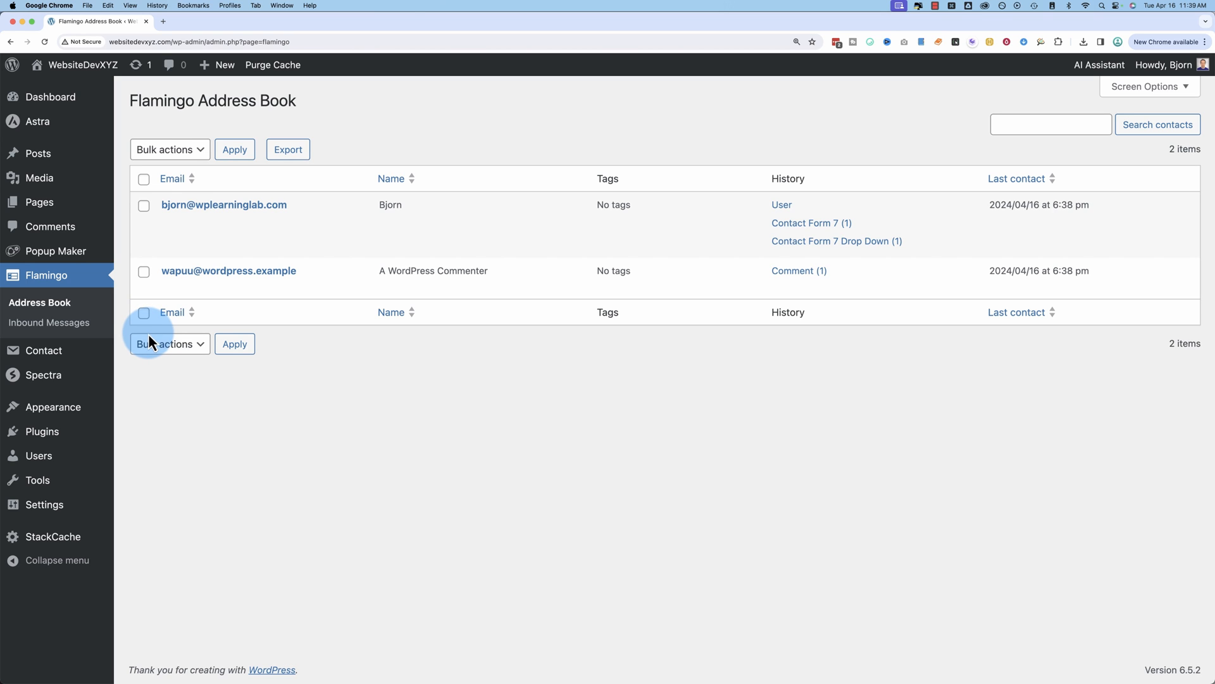
mouse_move(194, 250)
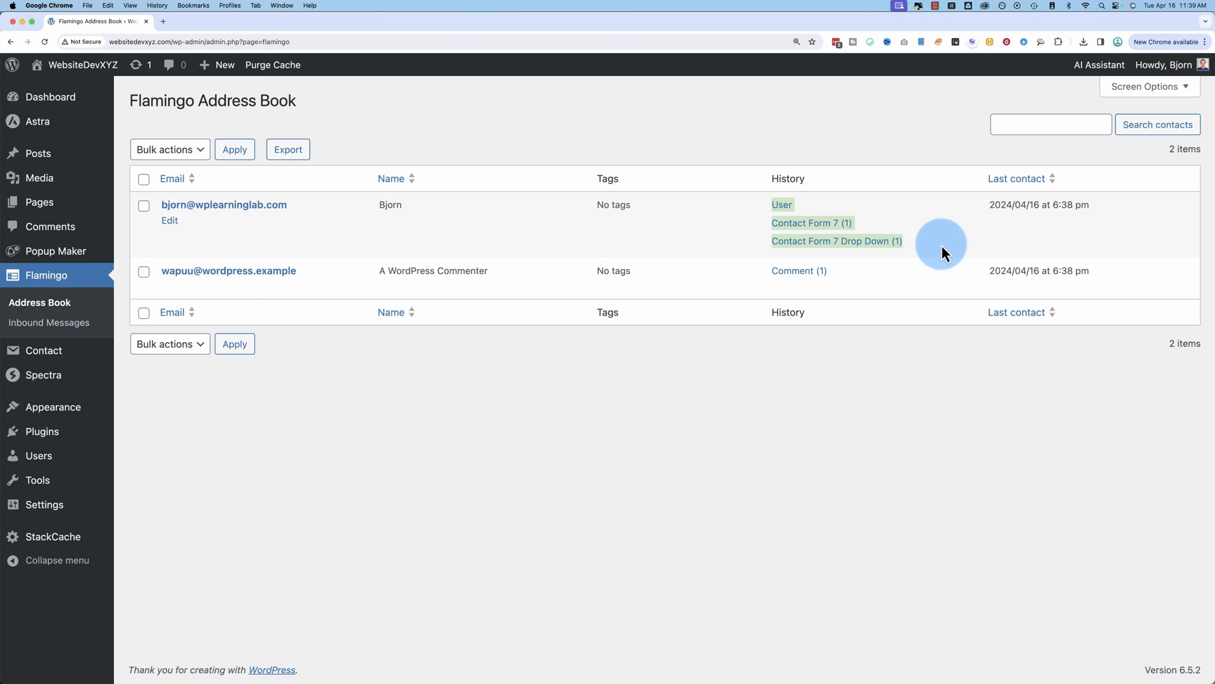
Step: Tag the test sender's contact 'Guest', update it, and filter the Address Book by Guest
left_click(169, 220)
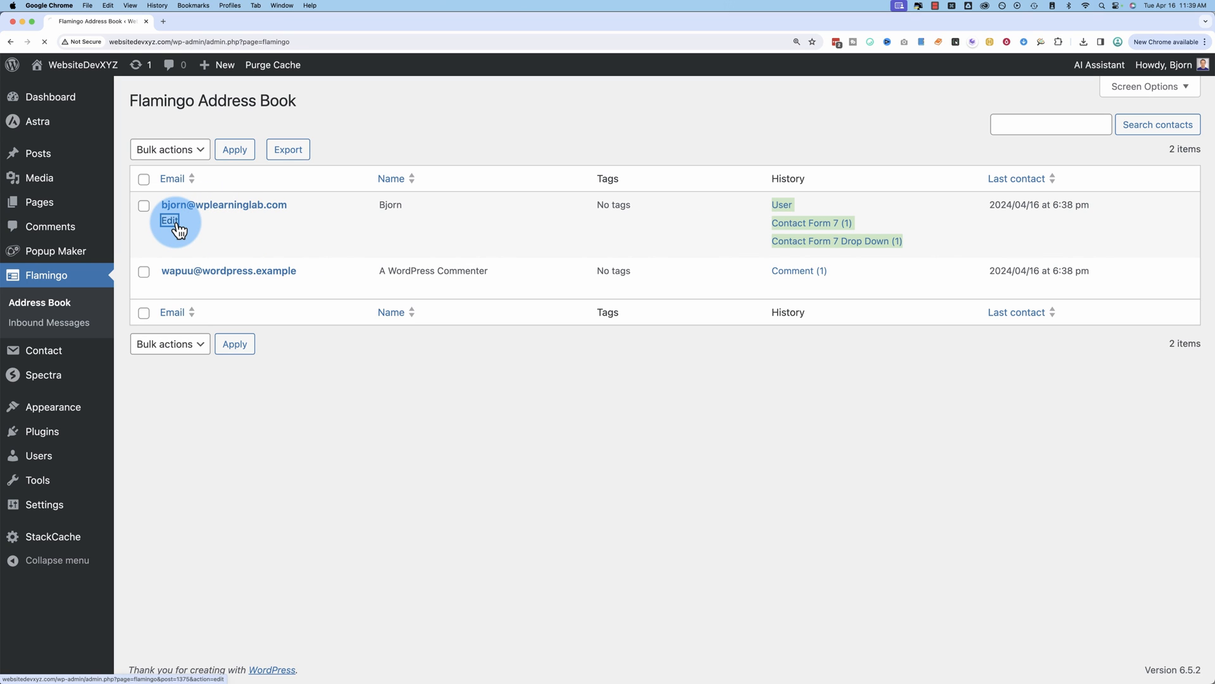
left_click(169, 220)
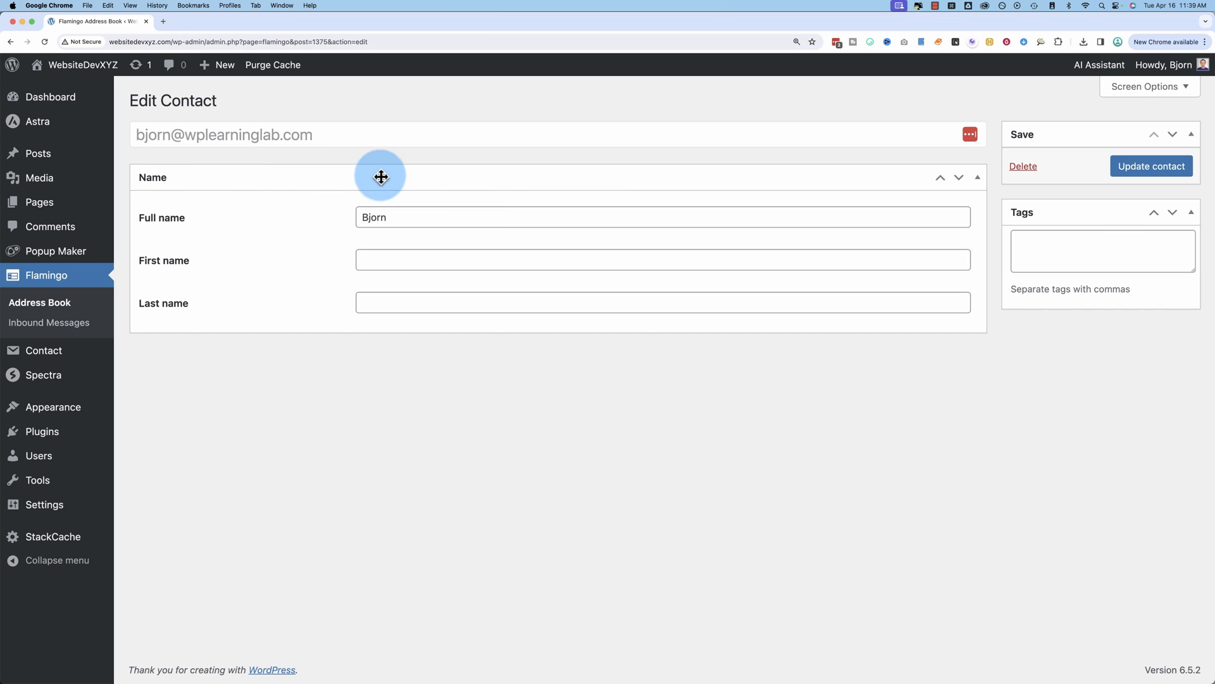
mouse_move(1007, 290)
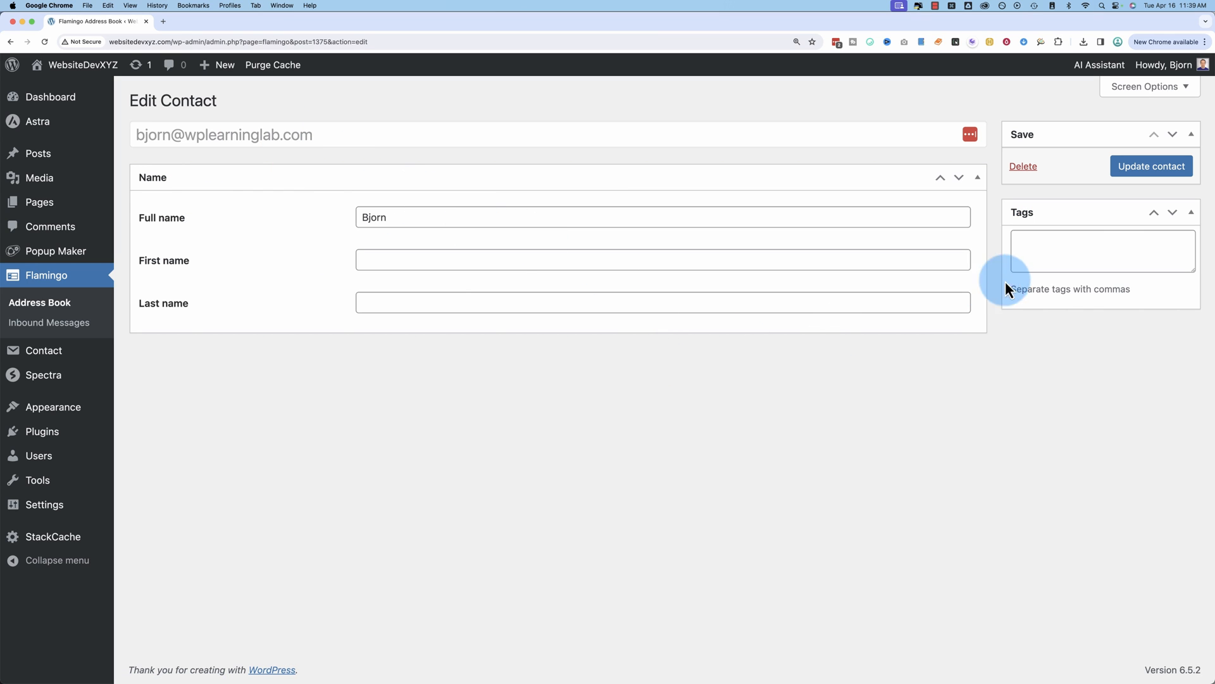
type("Guest")
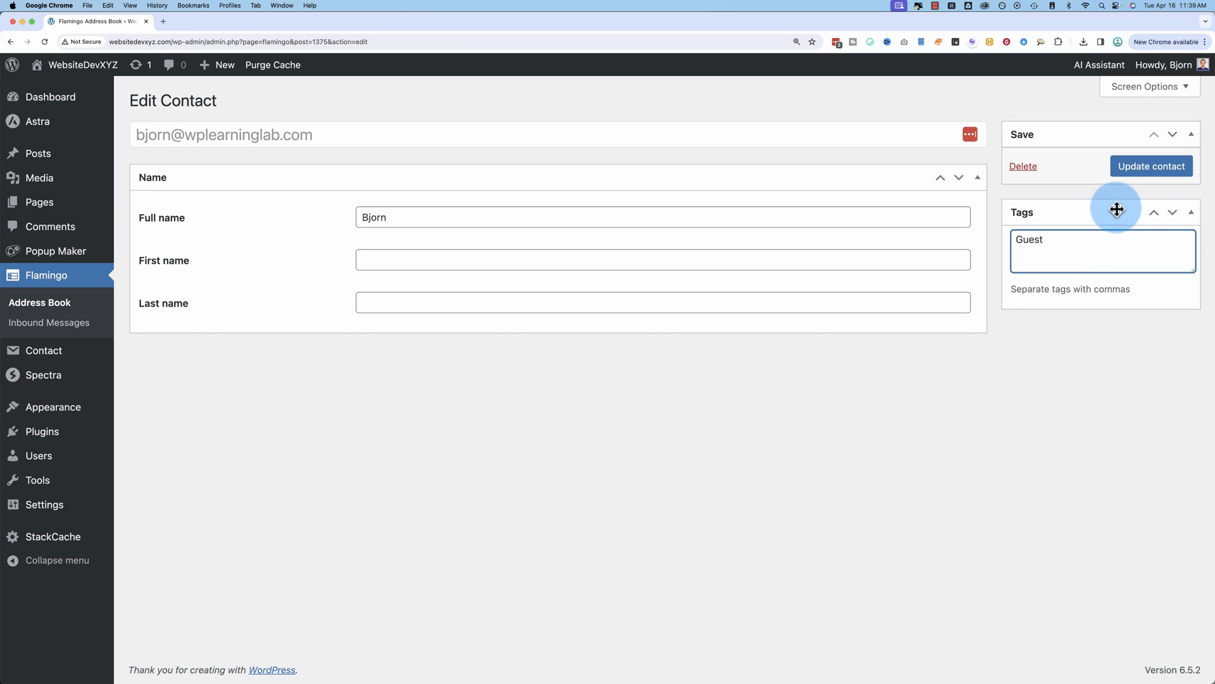
left_click(1151, 166)
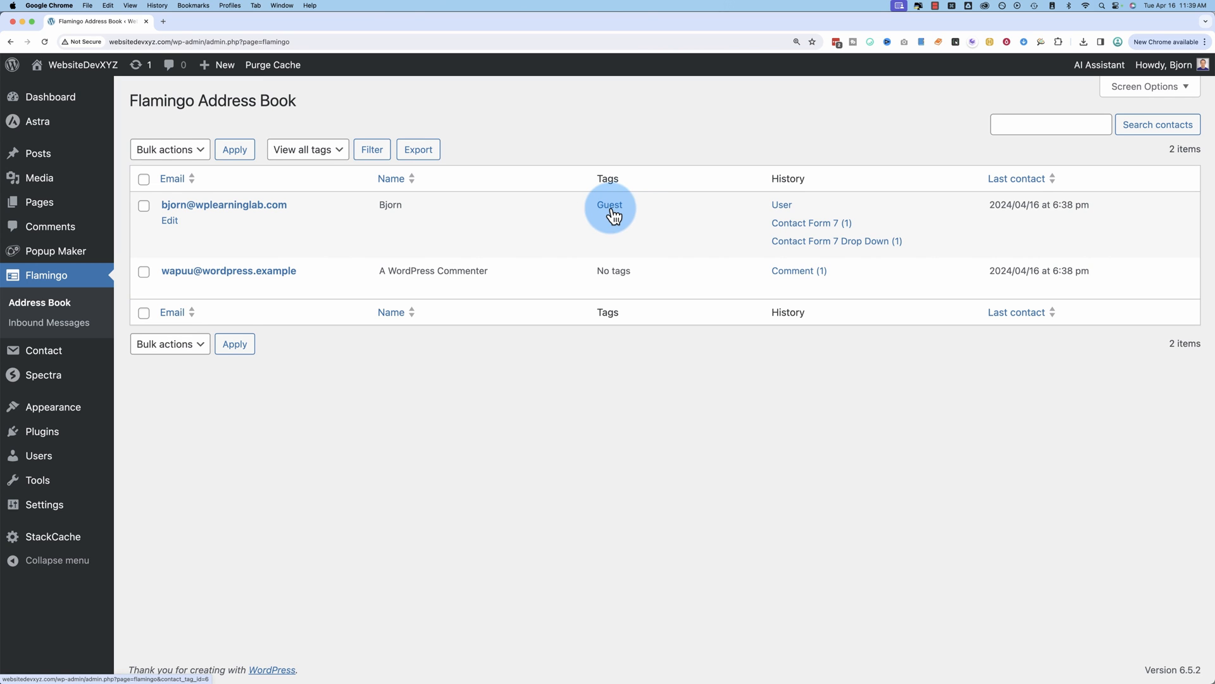
left_click(609, 205)
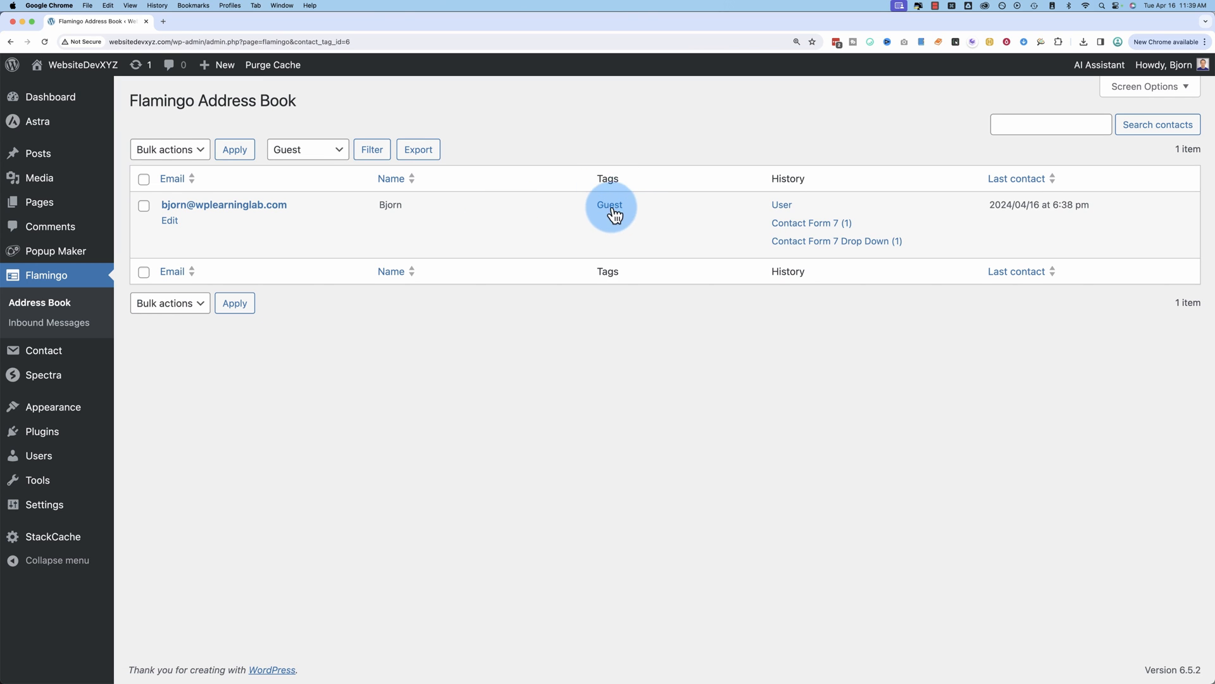
mouse_move(439, 241)
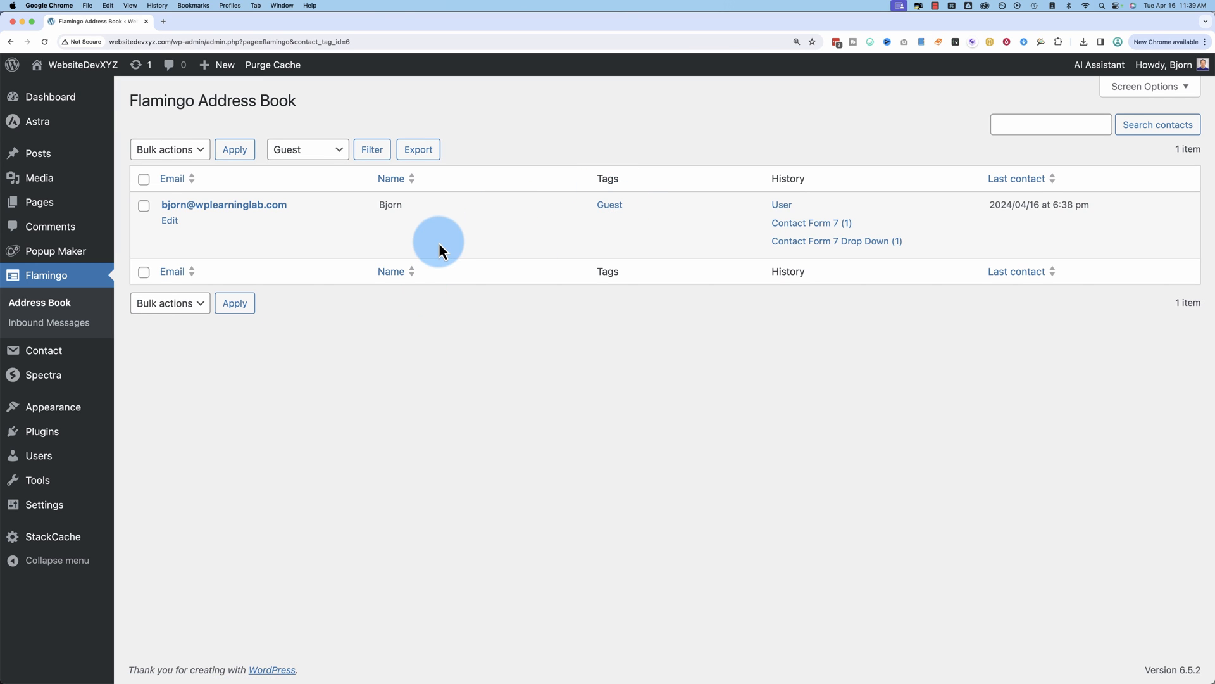
left_click(48, 322)
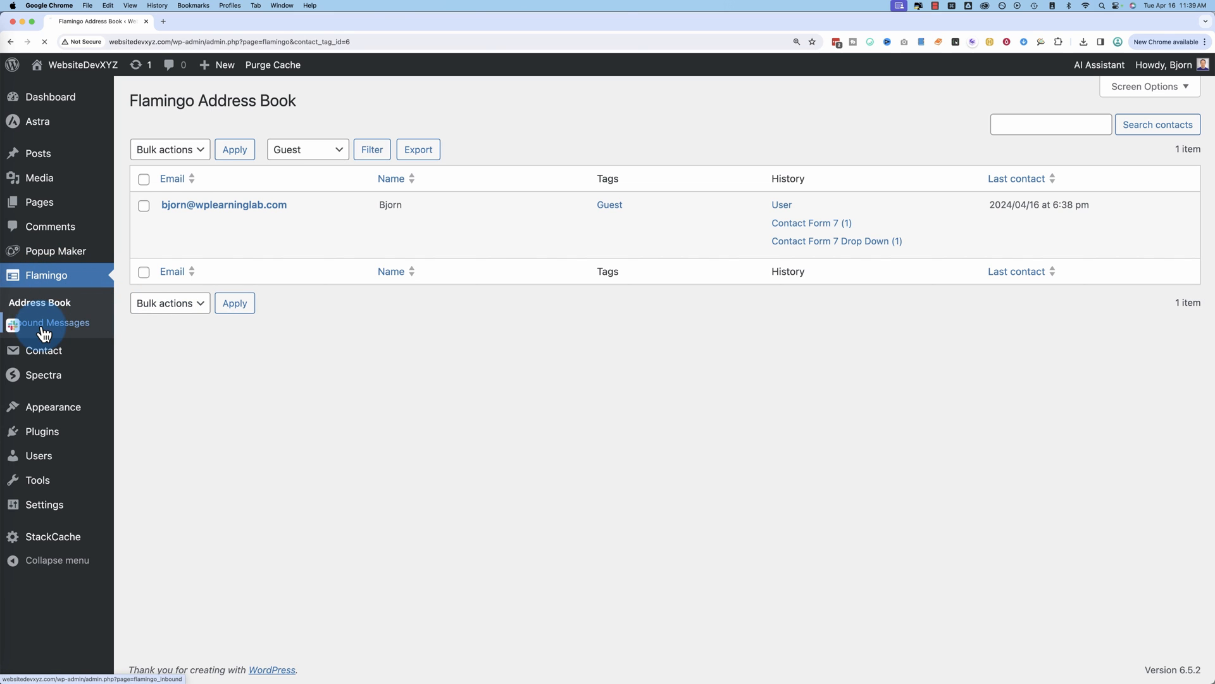
Step: Reopen the Test Subject inbound message and scroll to its IP, URL and date meta
left_click(51, 322)
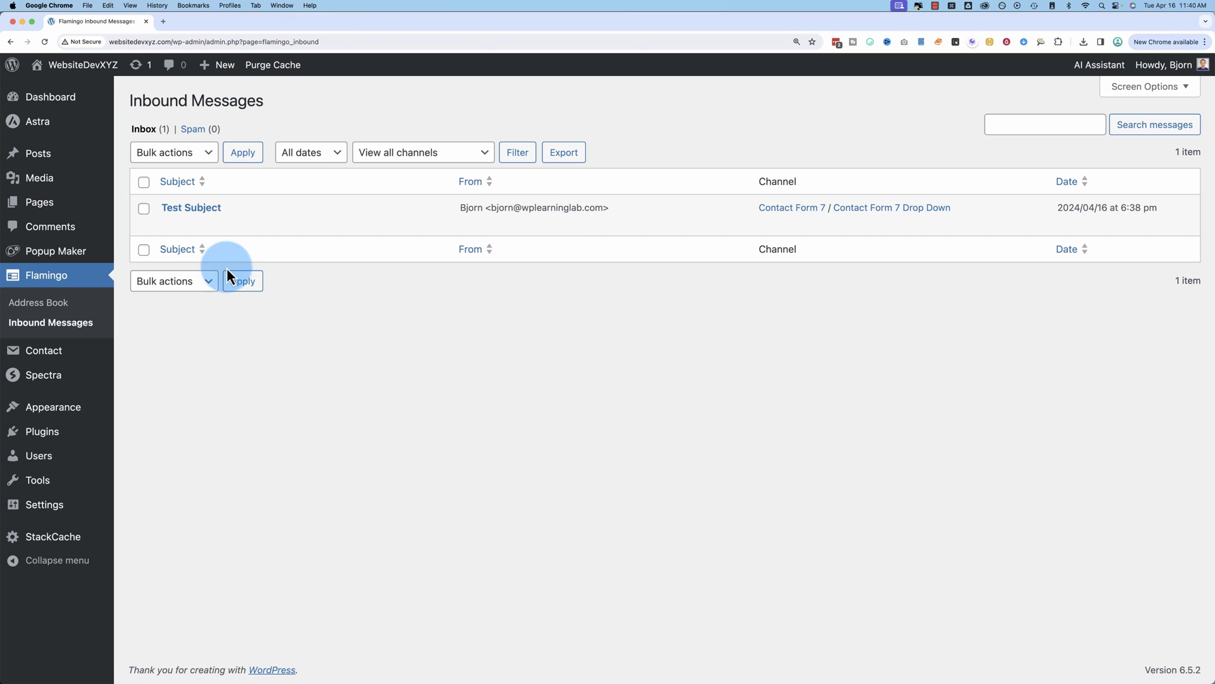
left_click(191, 207)
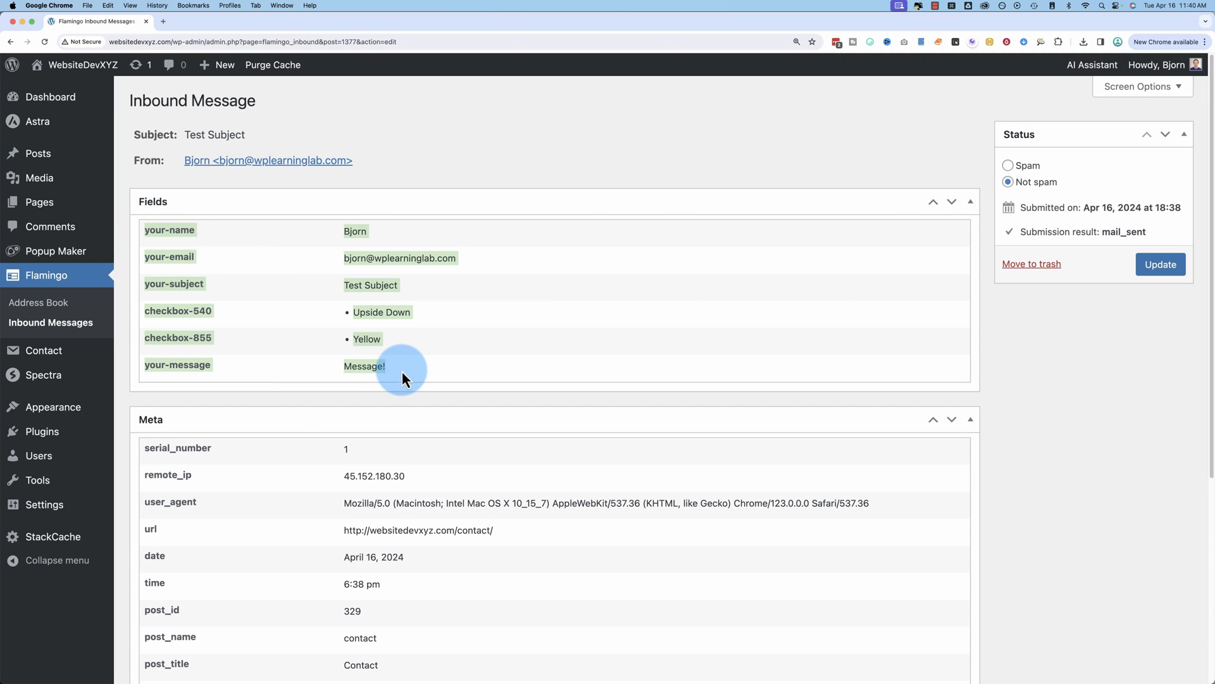
scroll("down", 3)
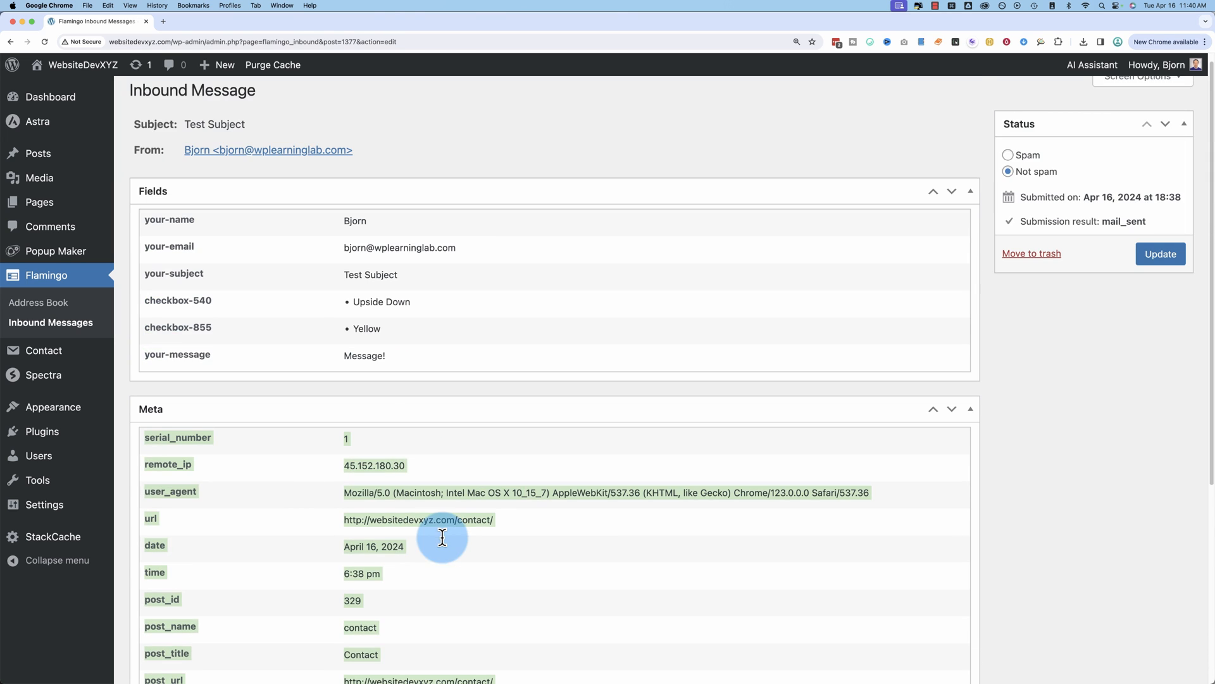
mouse_move(397, 376)
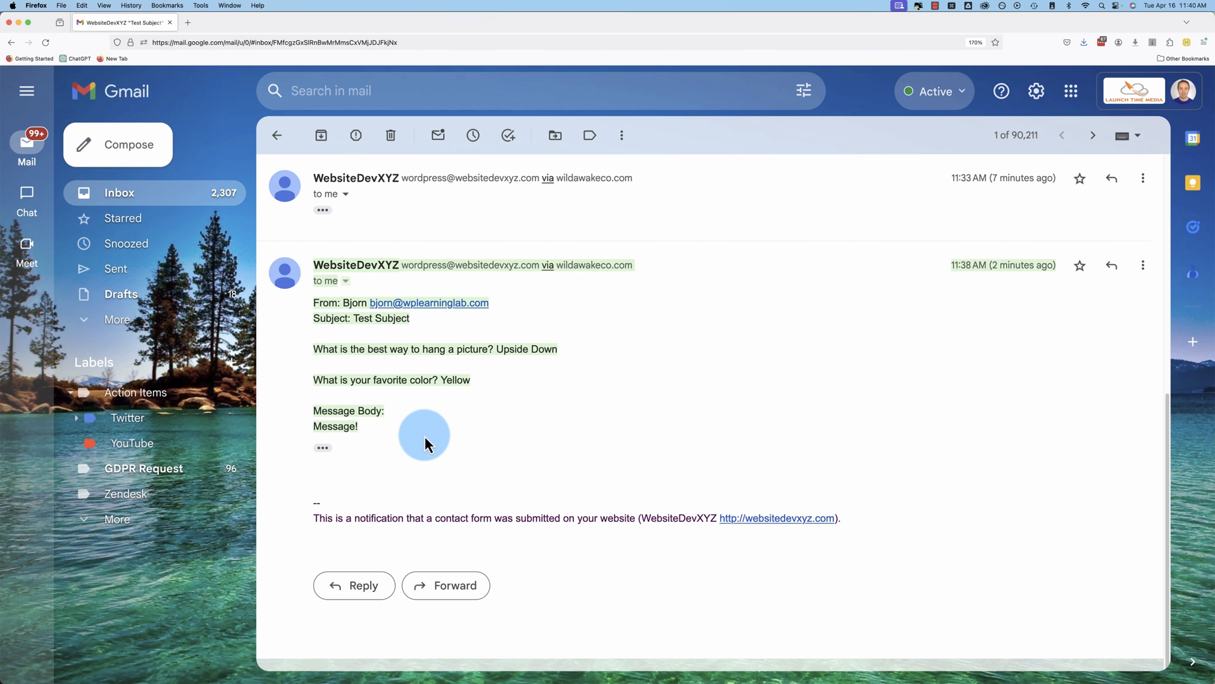
mouse_move(538, 450)
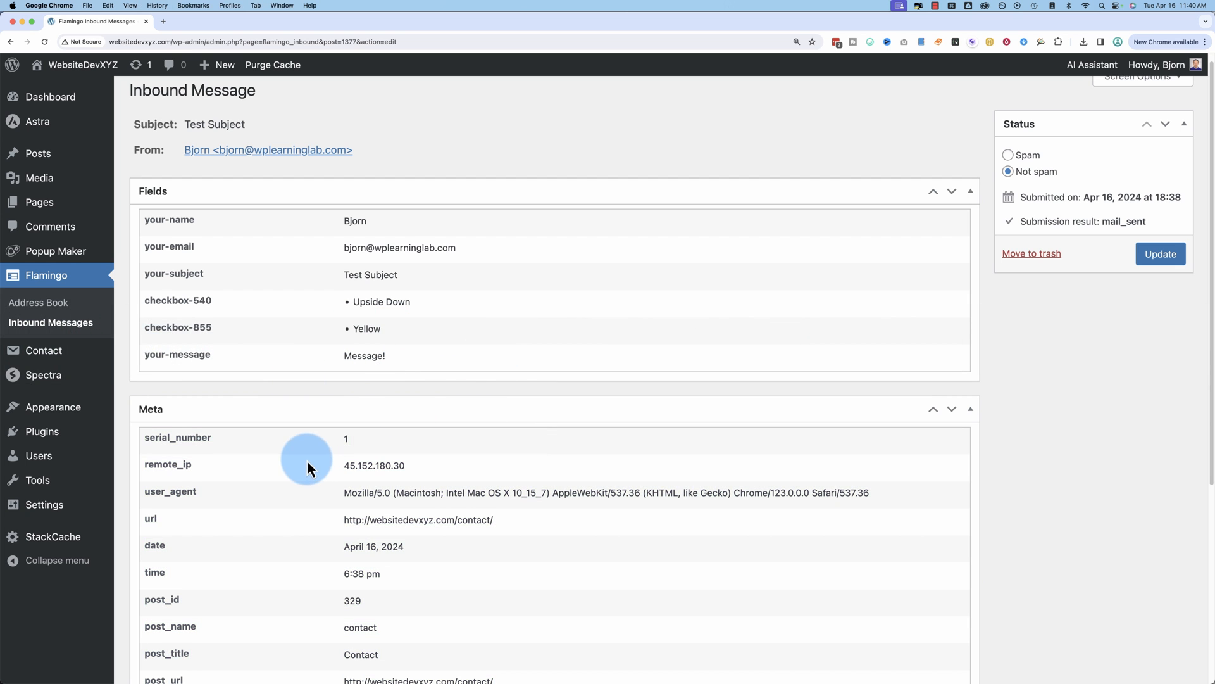
Step: Scroll through the submission's fields, then return to Flamingo's Inbound Messages list
scroll("down", 3)
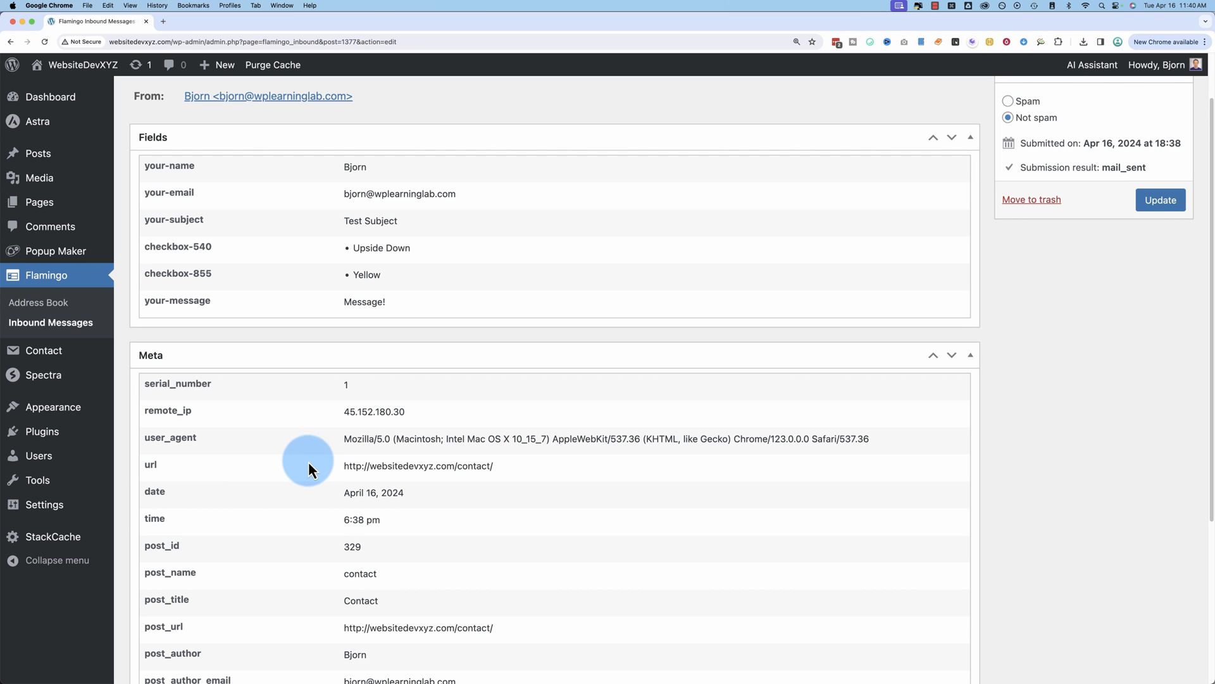
scroll("down", 3)
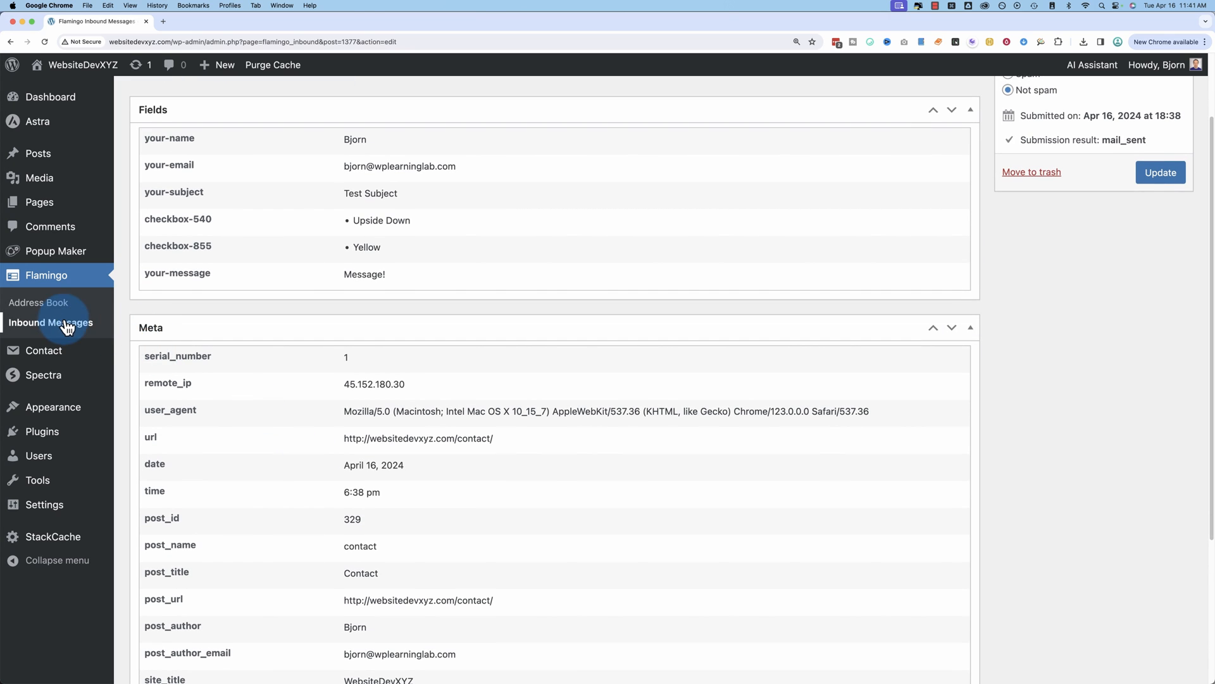
left_click(51, 322)
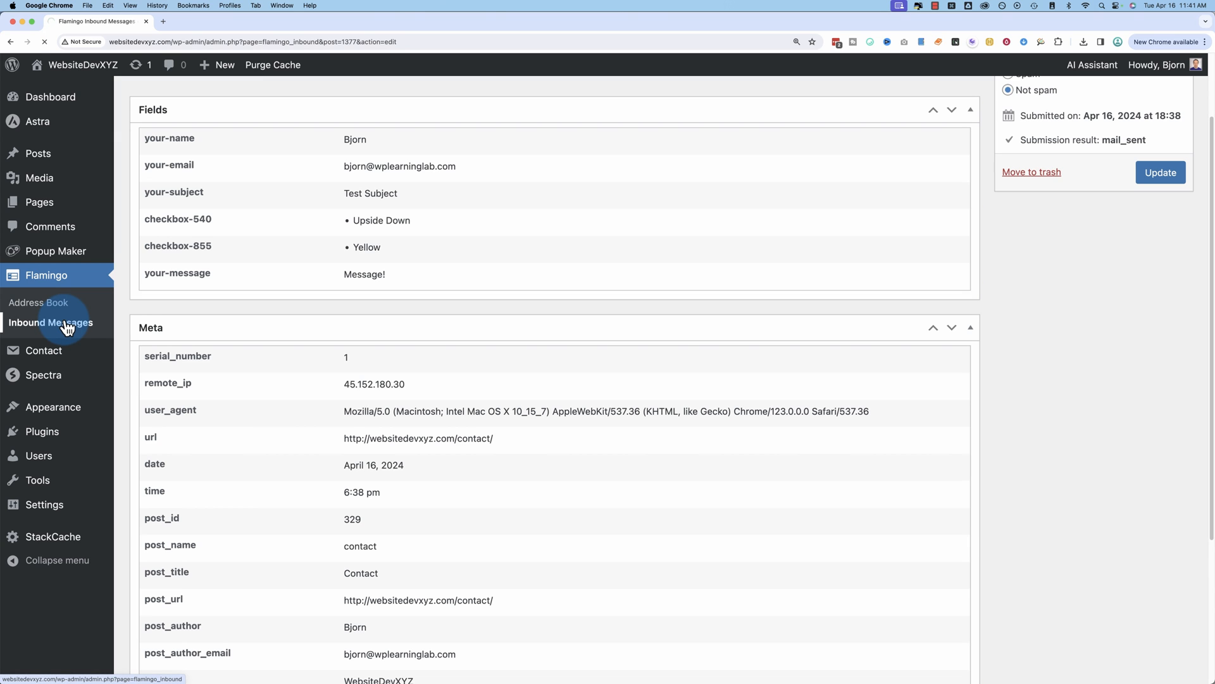
left_click(50, 322)
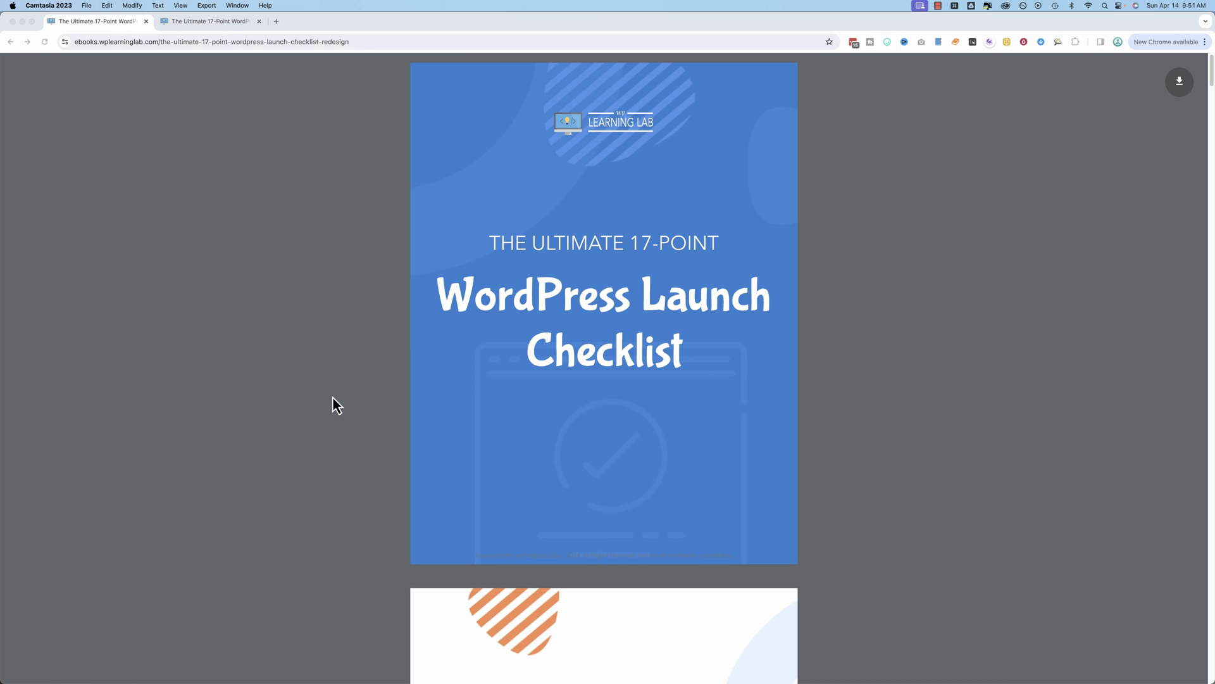
mouse_move(336, 404)
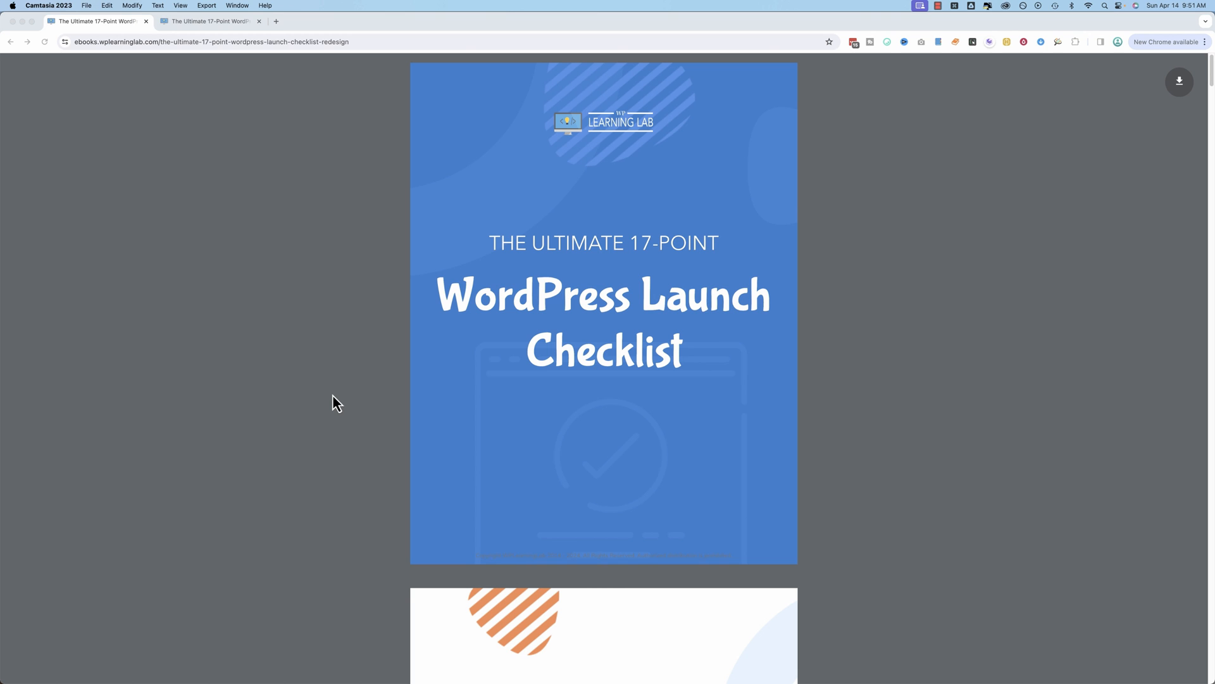
Step: Scroll the Launch Checklist ebook from the cover past About The Author and tips #1–#5
scroll("down", 3)
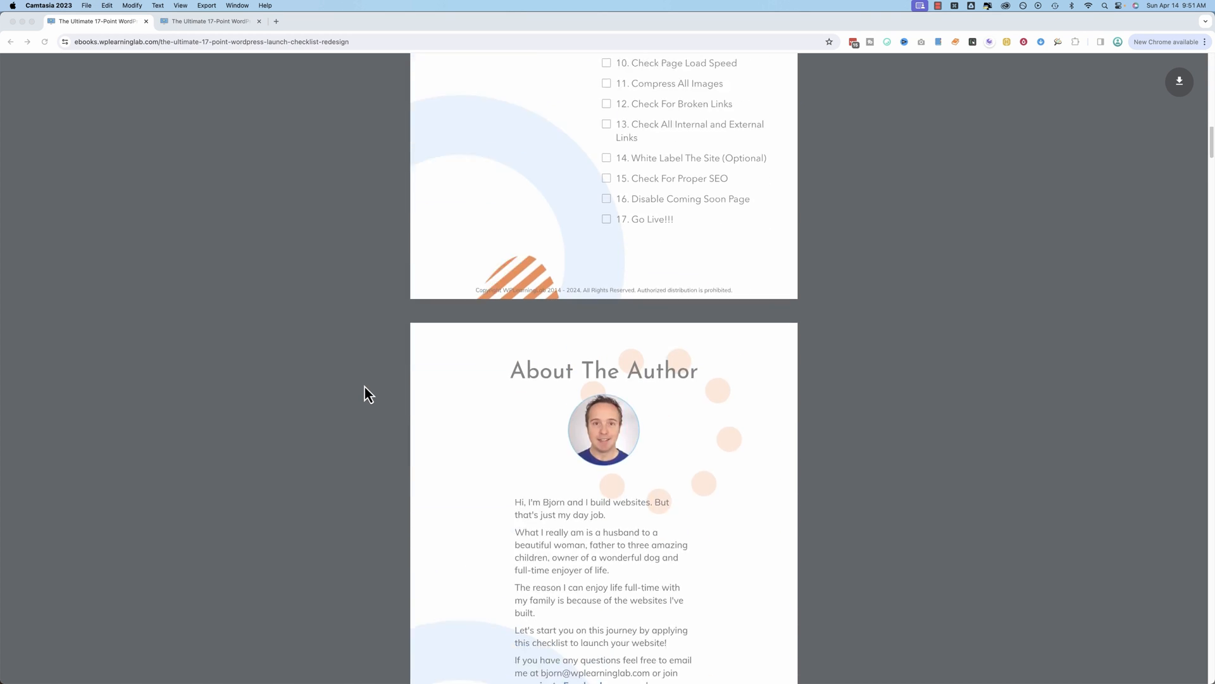
scroll("down", 3)
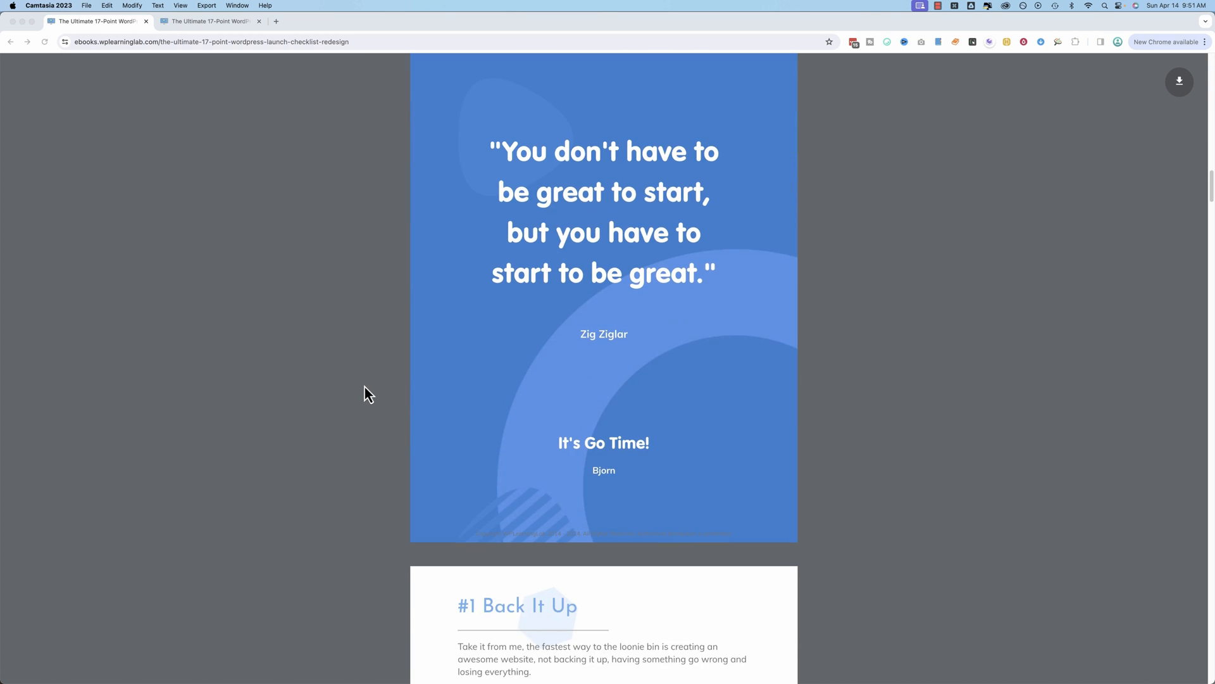
scroll("down", 3)
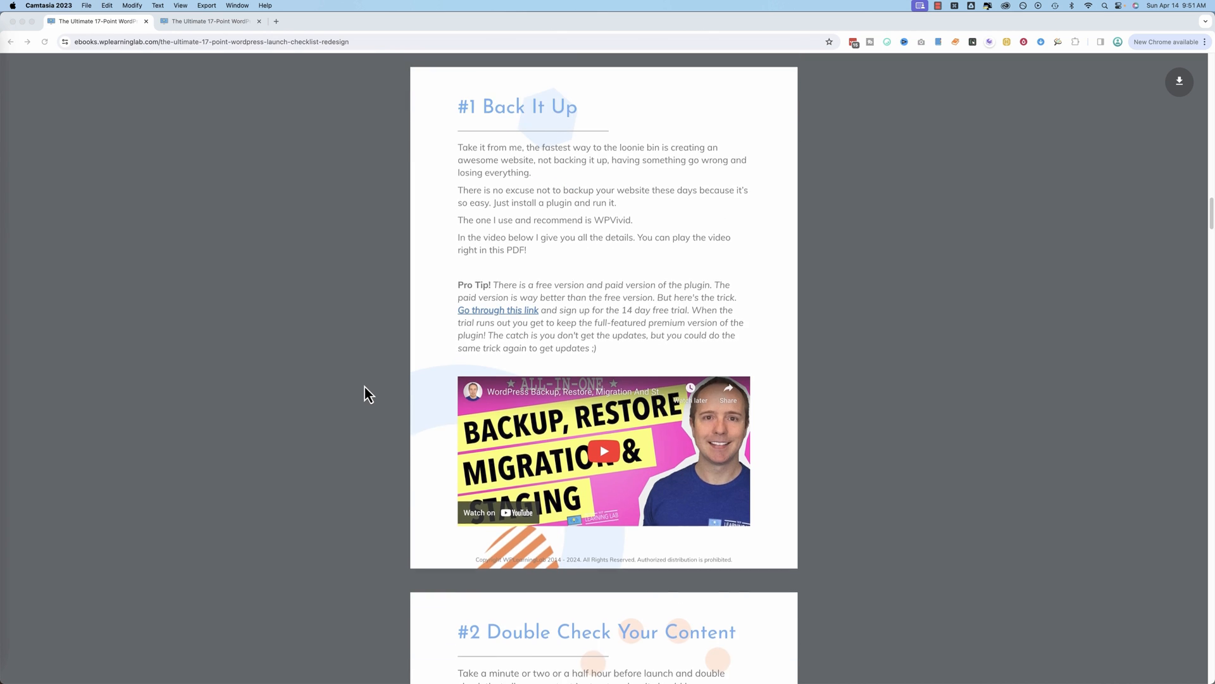
scroll("down", 3)
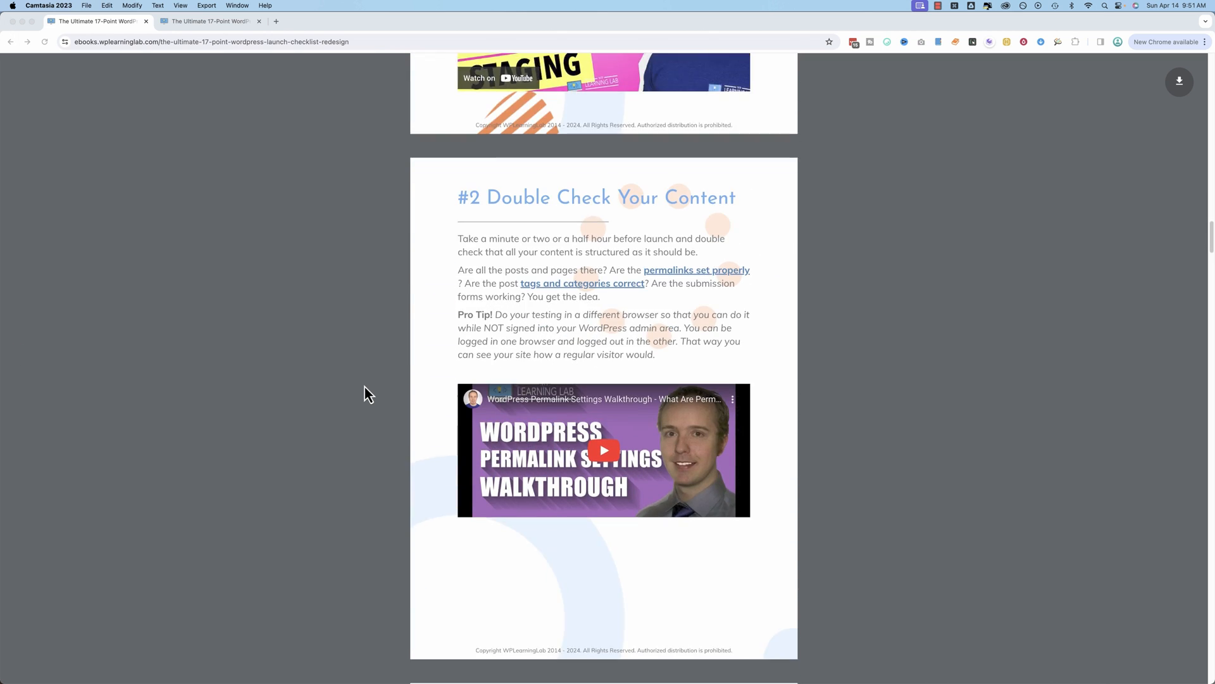
scroll("down", 3)
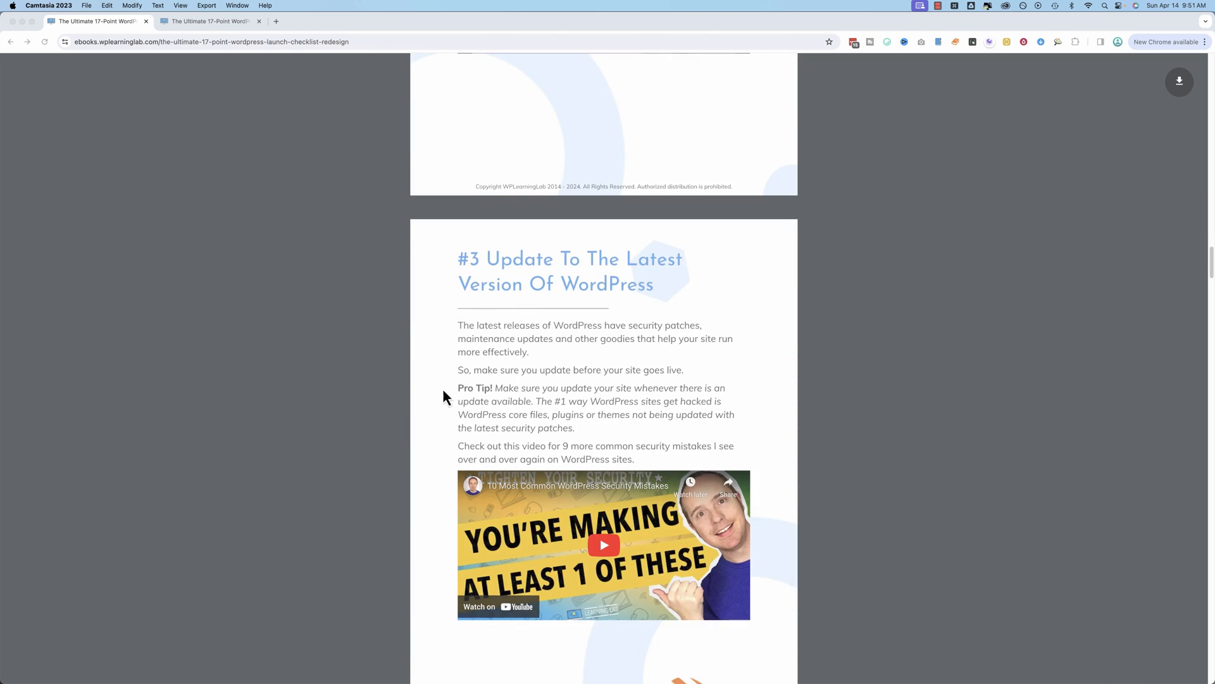
scroll("up", 3)
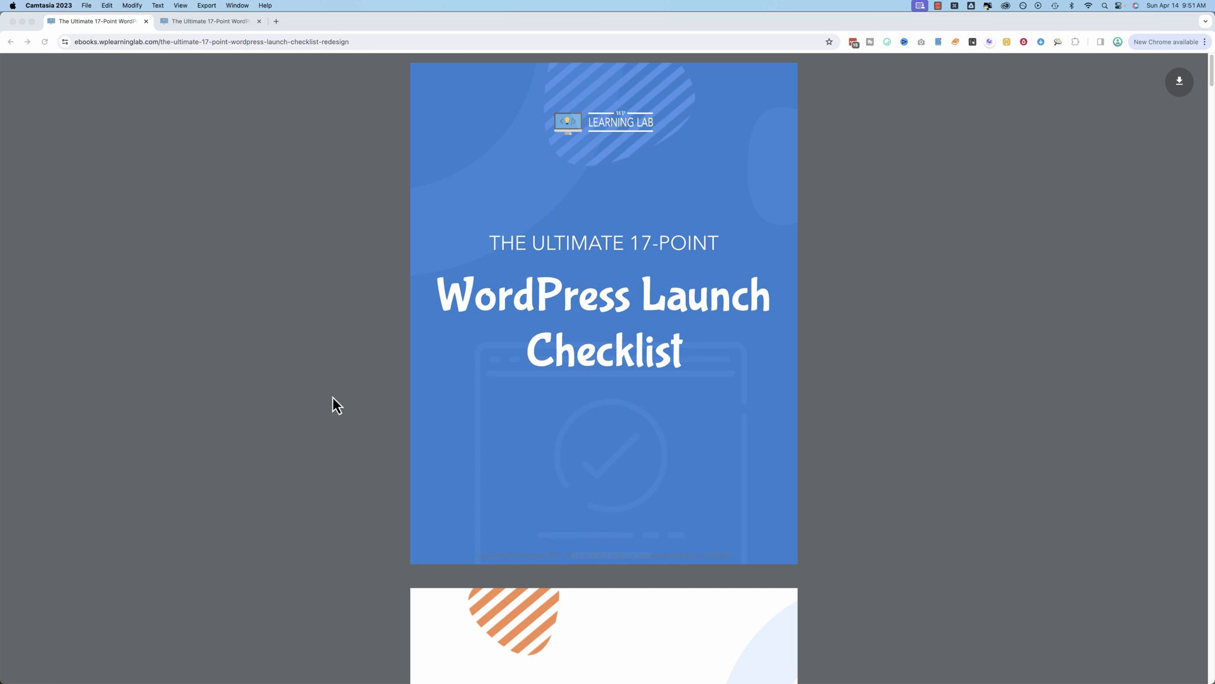
mouse_move(336, 402)
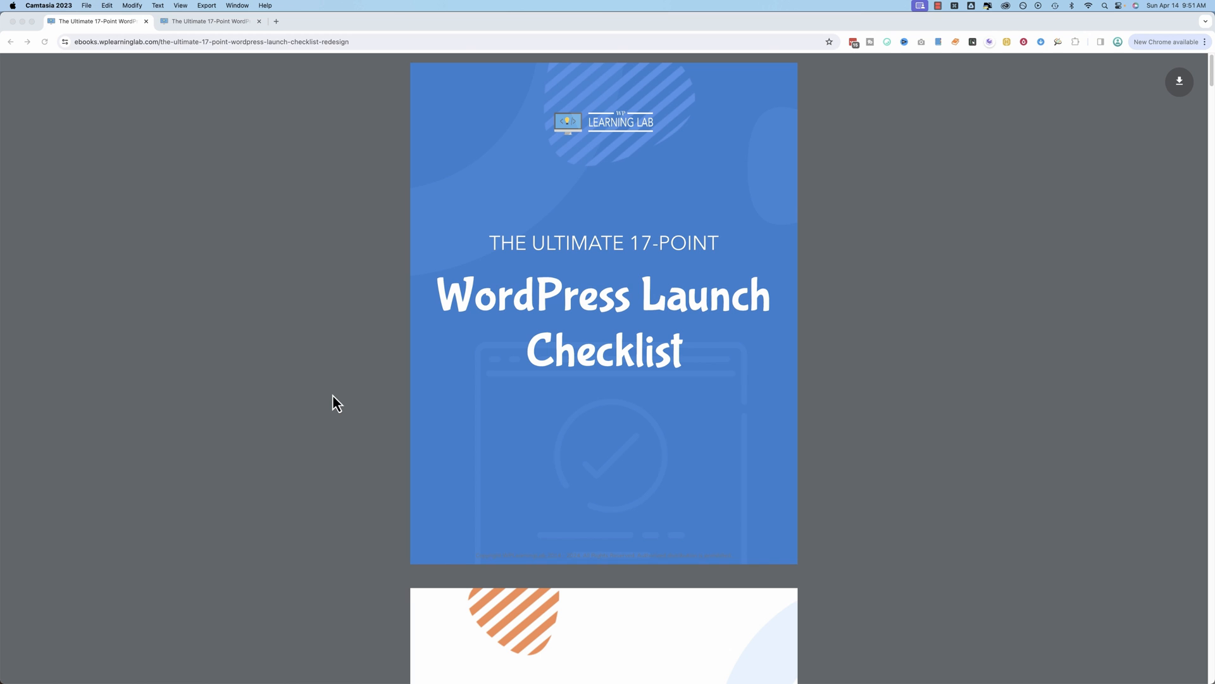
scroll("down", 3)
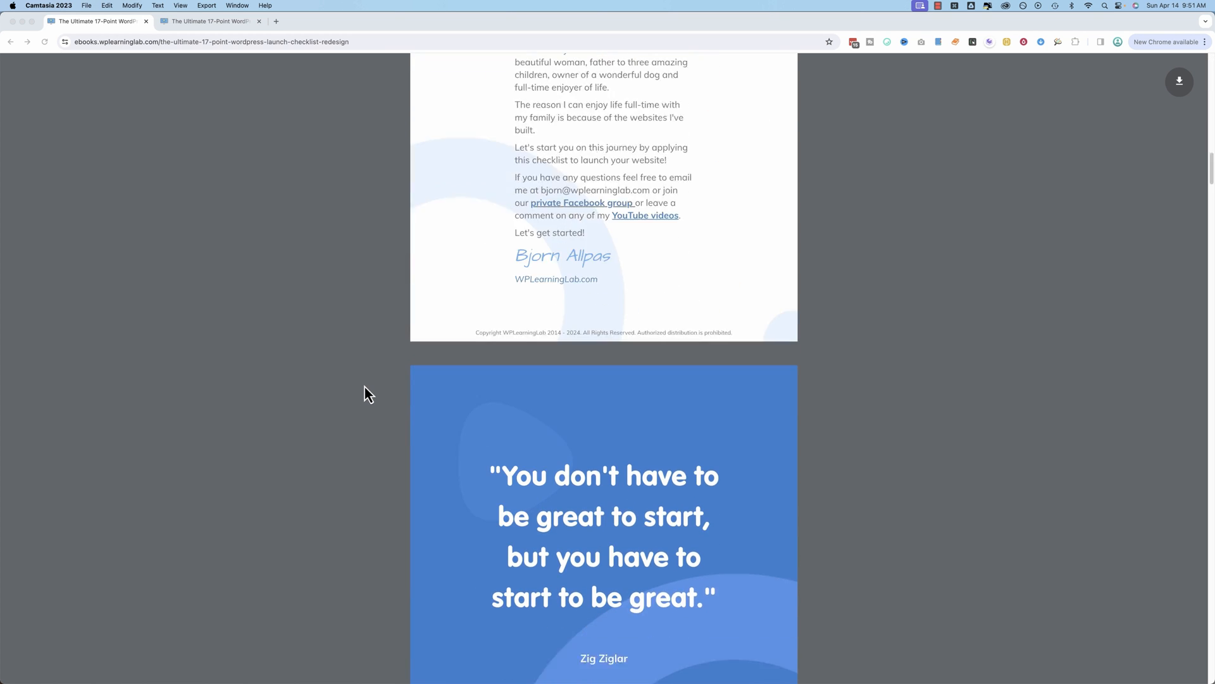
scroll("down", 3)
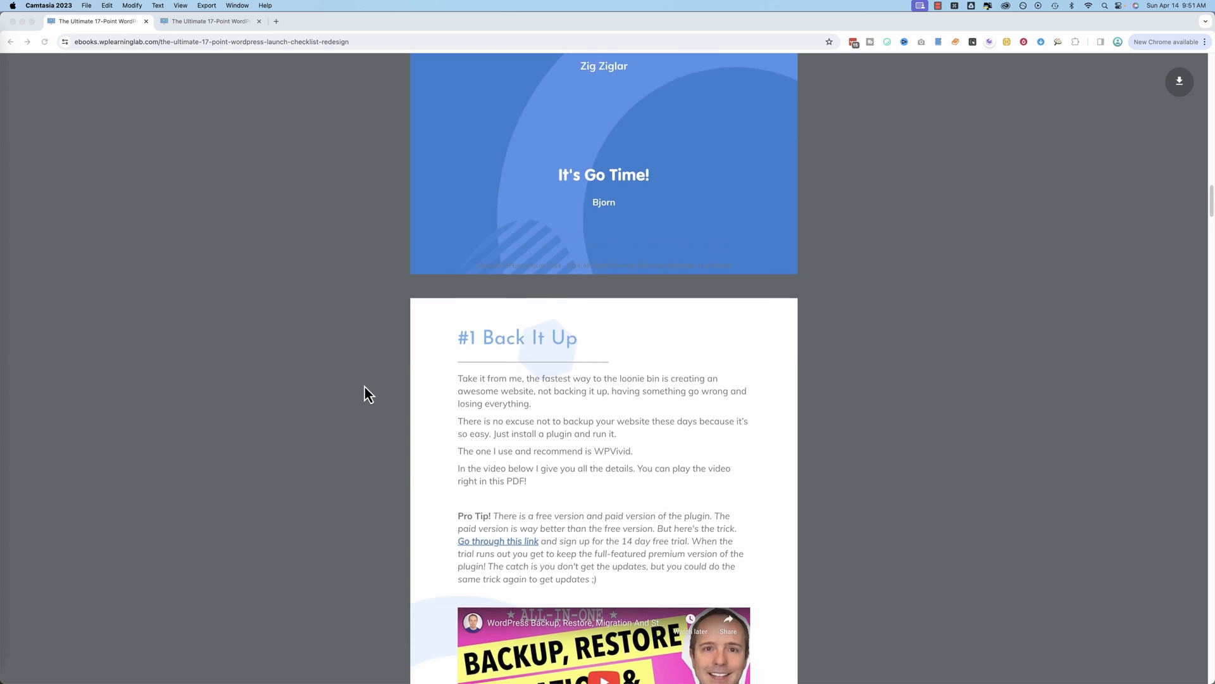
scroll("down", 3)
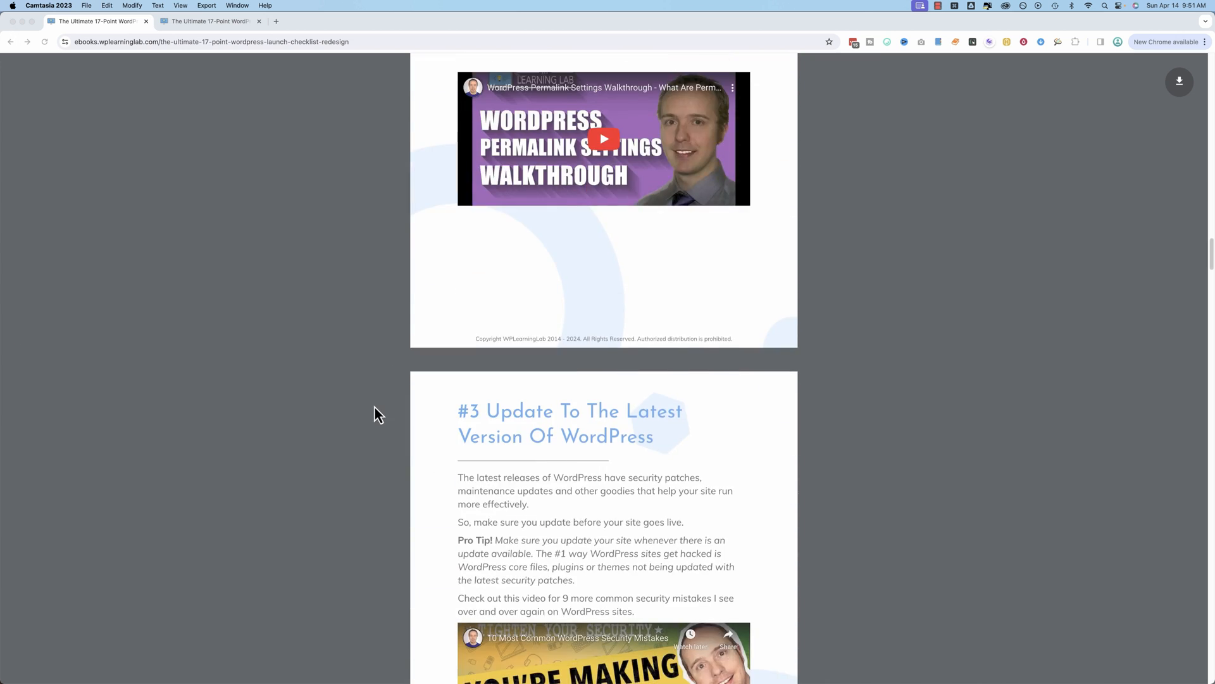
scroll("down", 3)
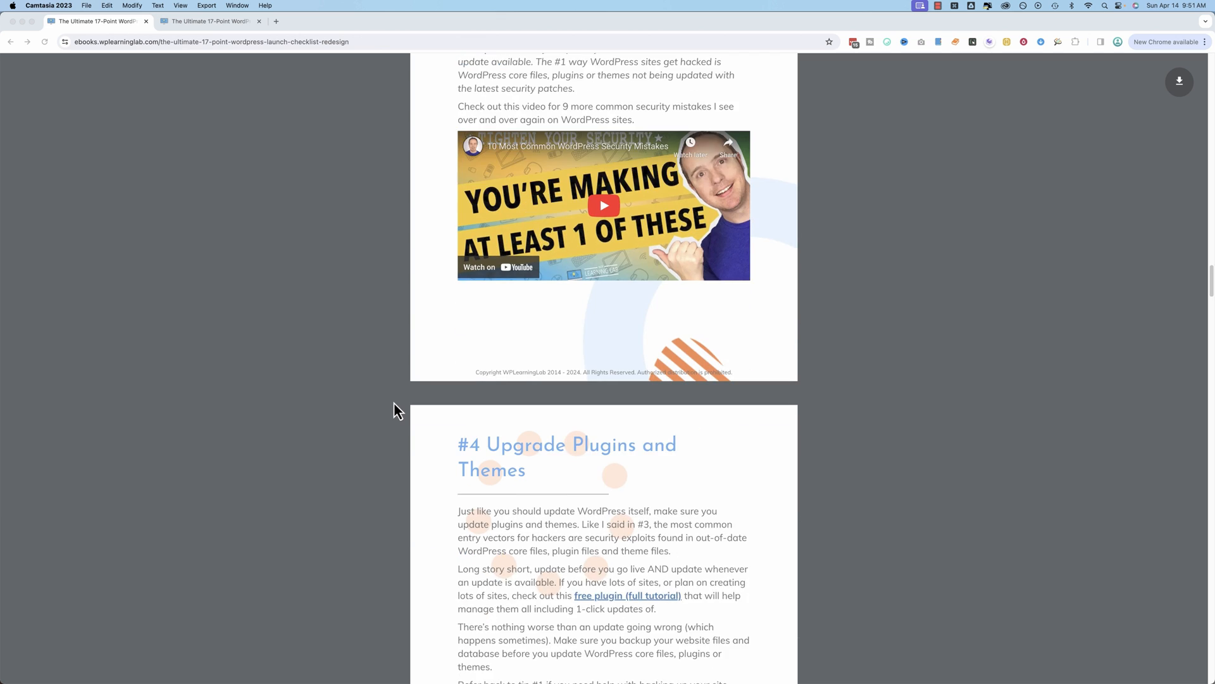
scroll("down", 3)
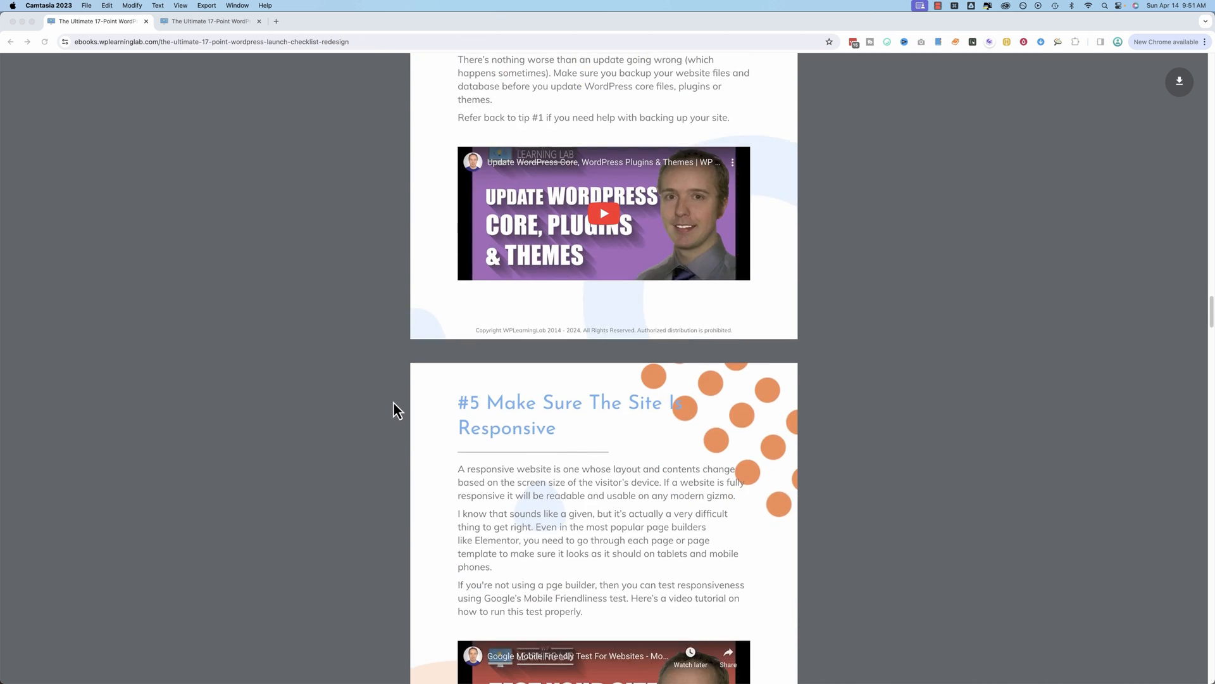
scroll("down", 3)
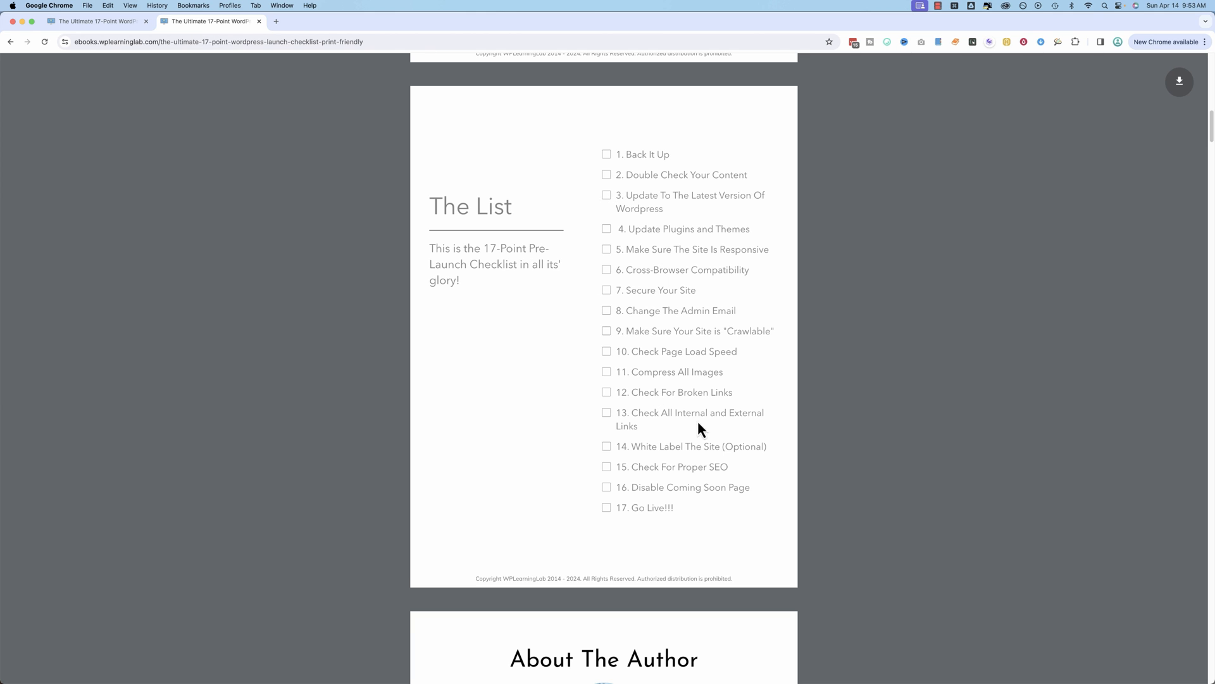
mouse_move(553, 476)
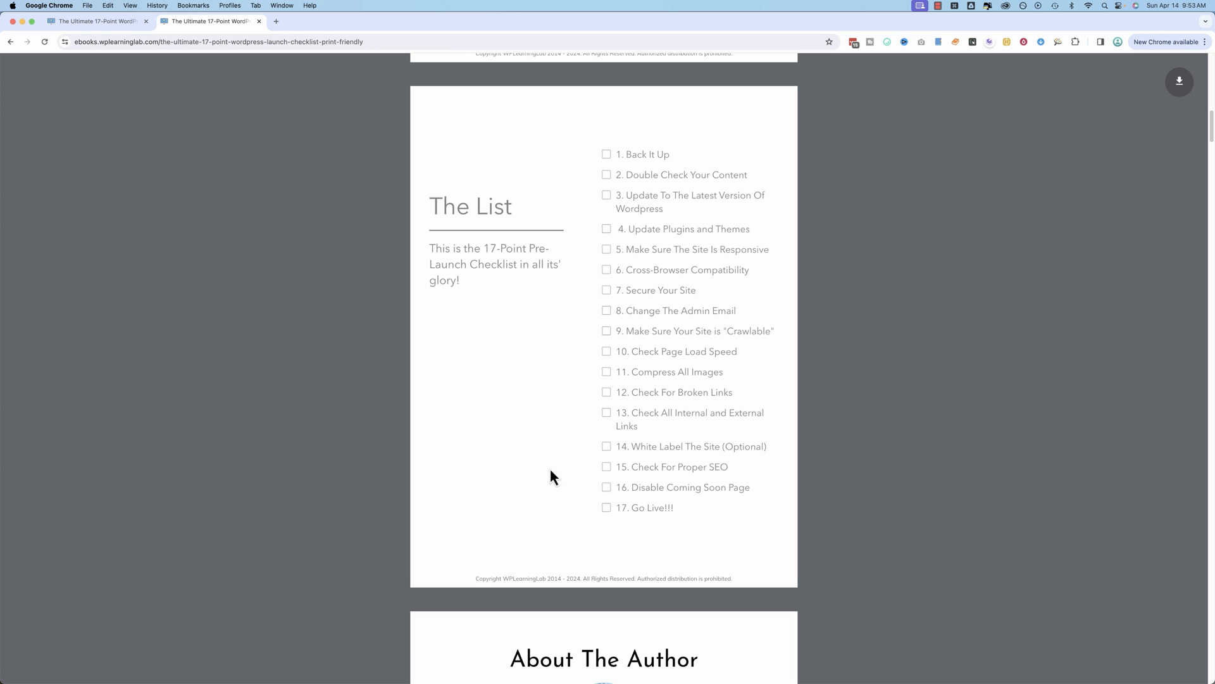
mouse_move(1160, 241)
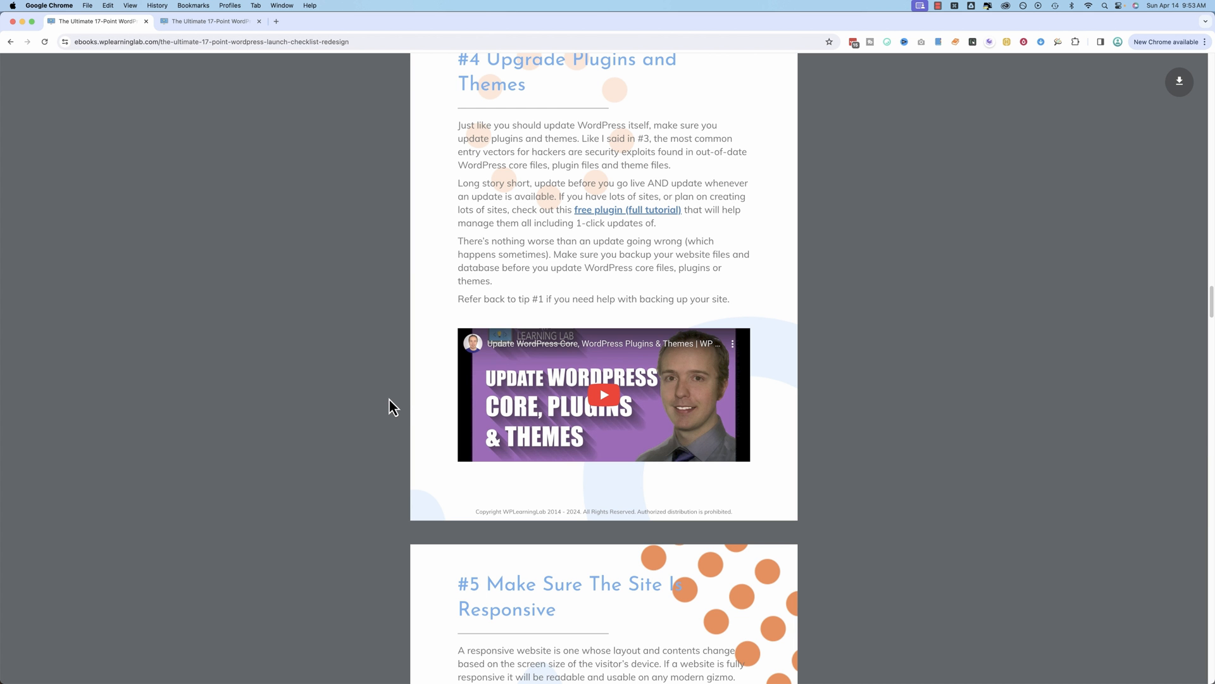
mouse_move(389, 404)
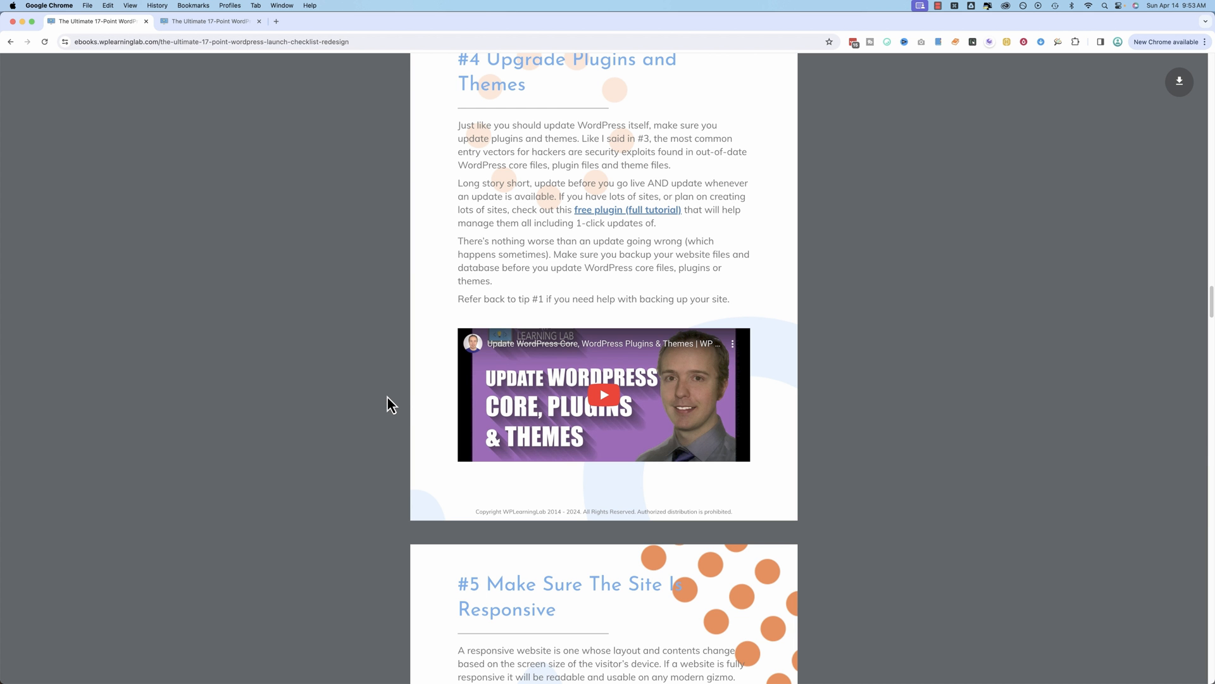
mouse_move(388, 398)
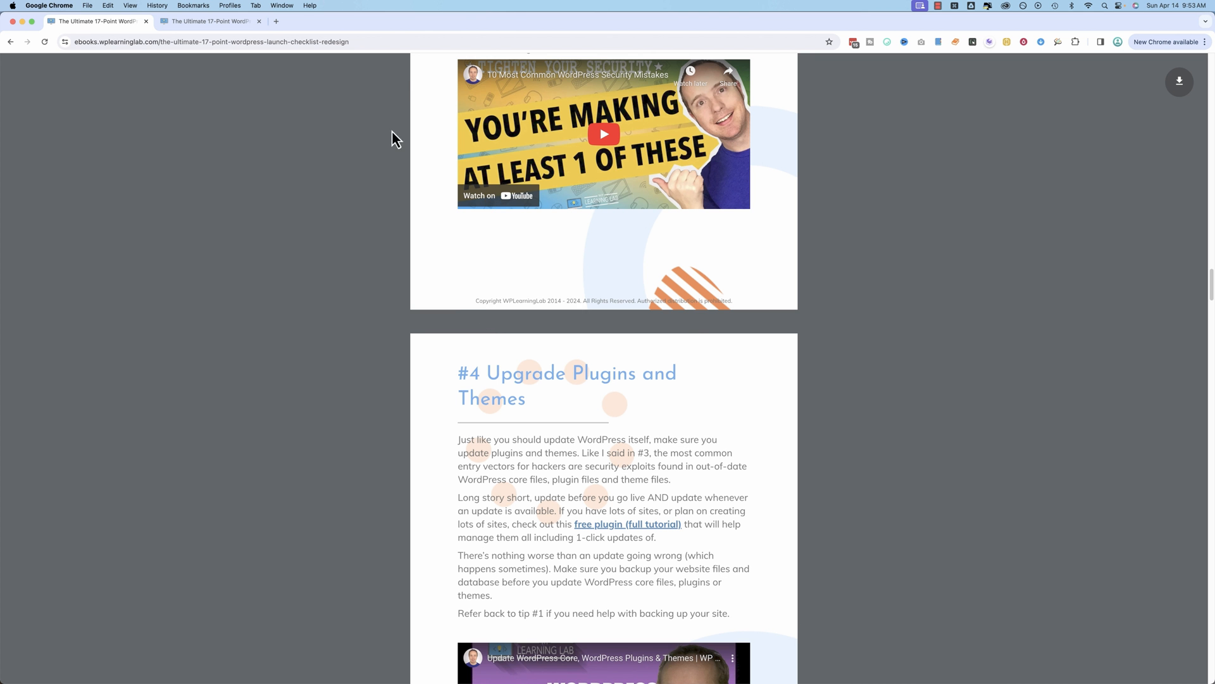
mouse_move(334, 42)
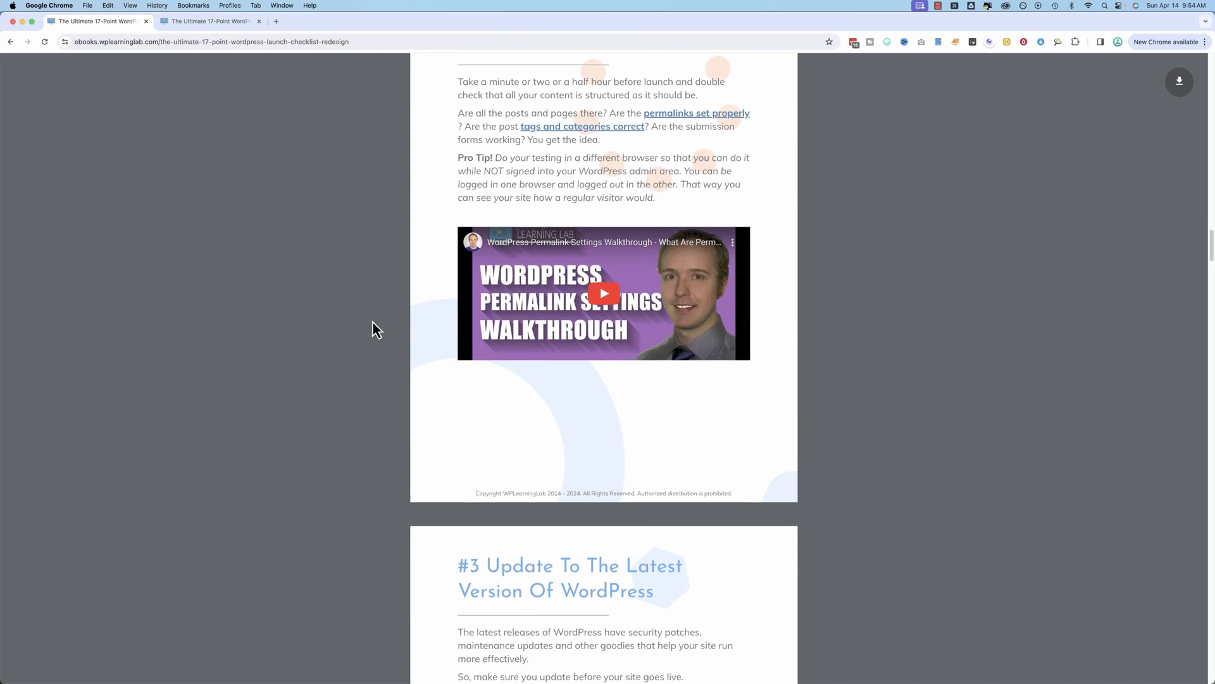
Step: Scroll the checklist past tips #8, #9 and #10 to #12 Check For Broken Links
scroll("down", 3)
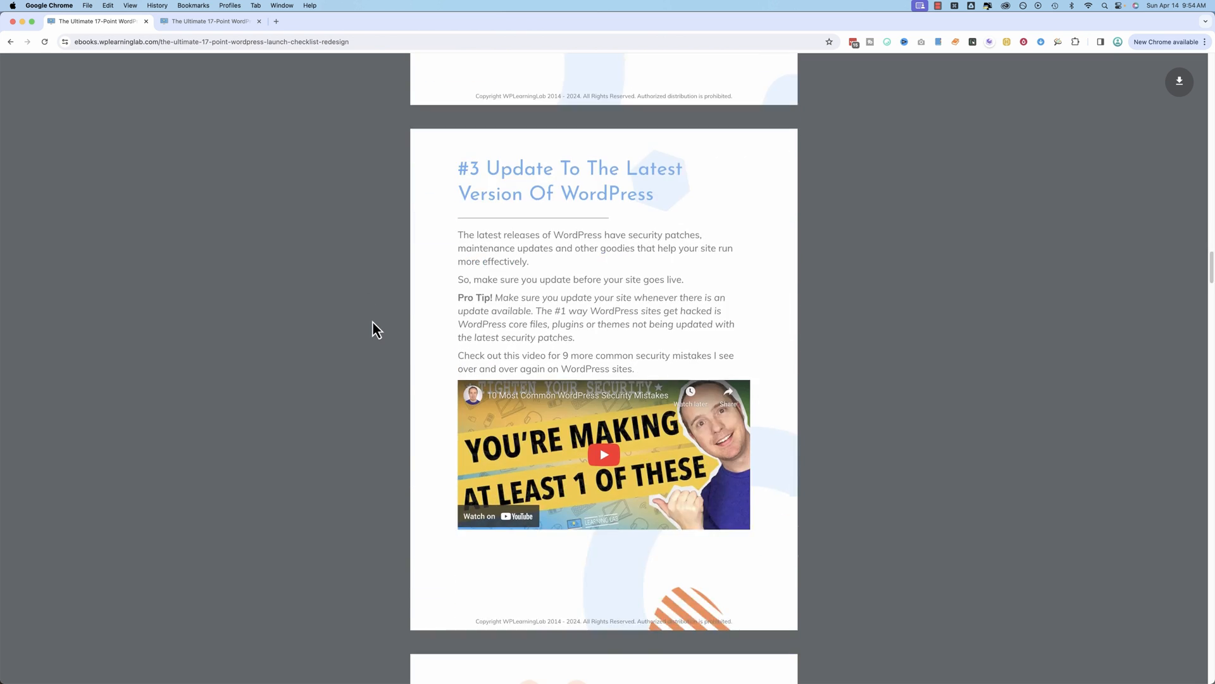
scroll("down", 3)
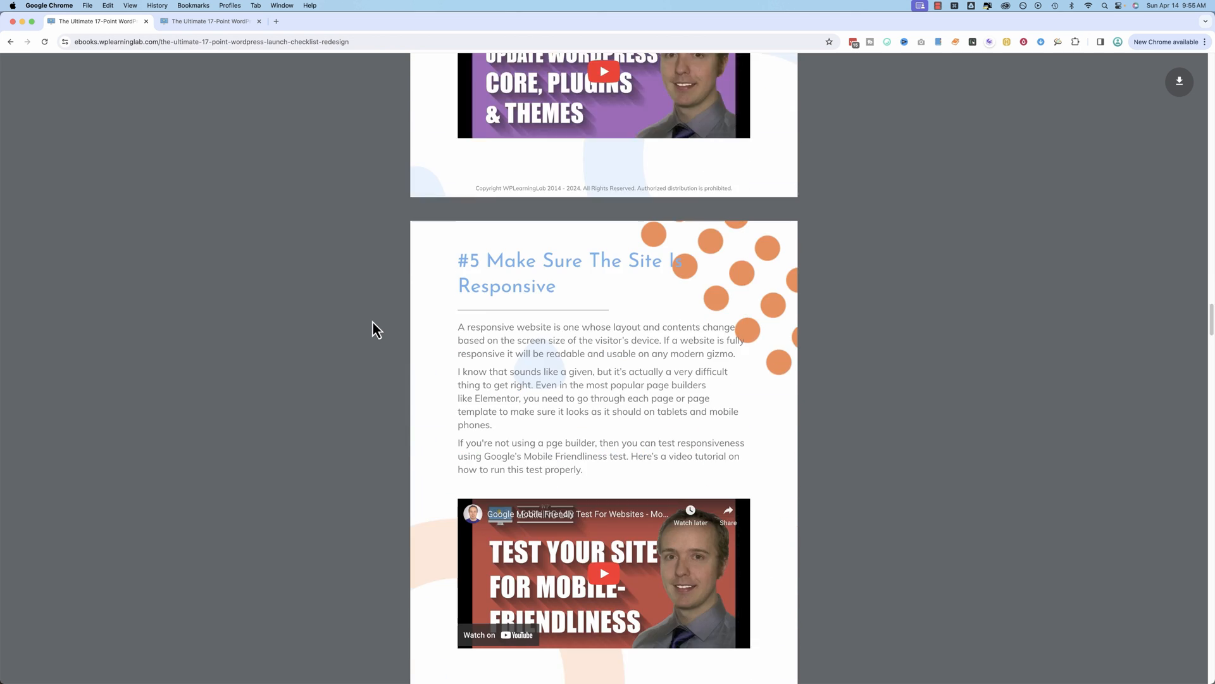
scroll("down", 3)
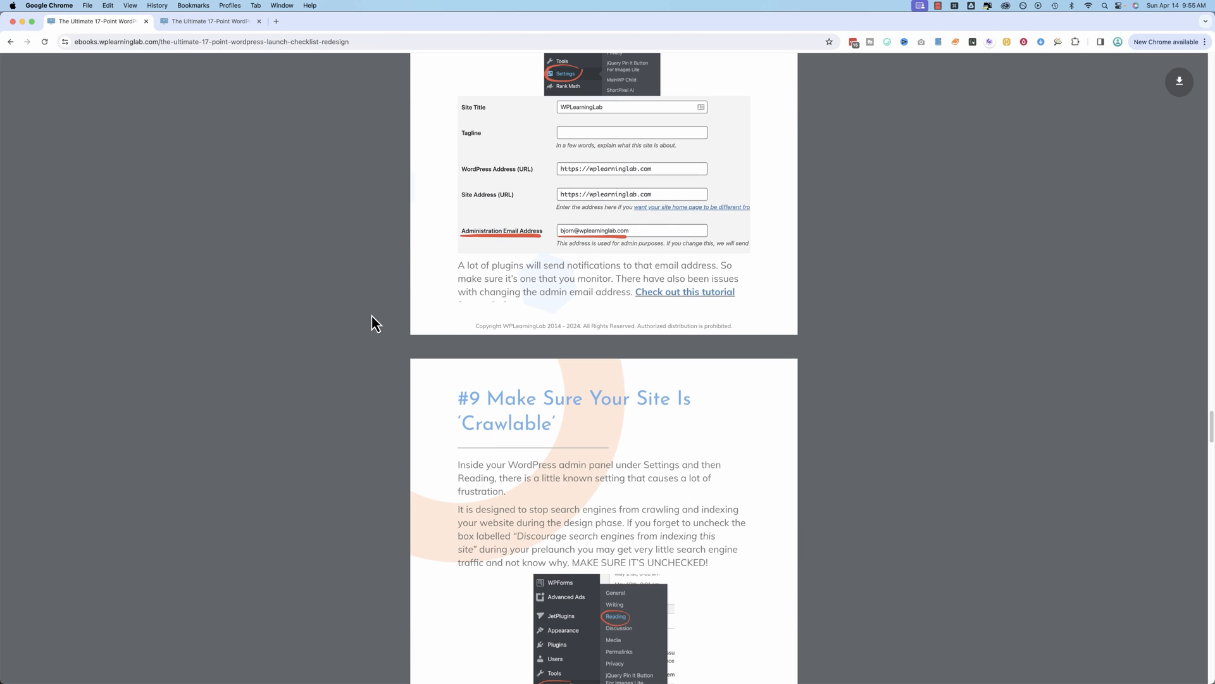
scroll("down", 3)
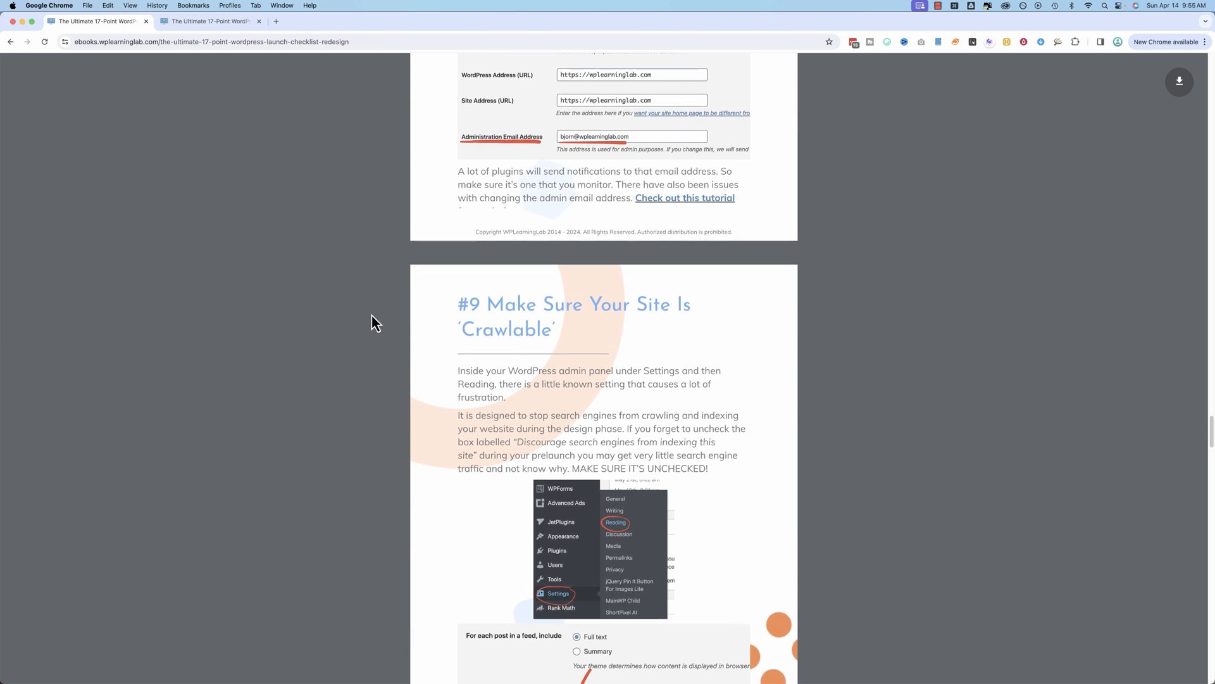
scroll("down", 3)
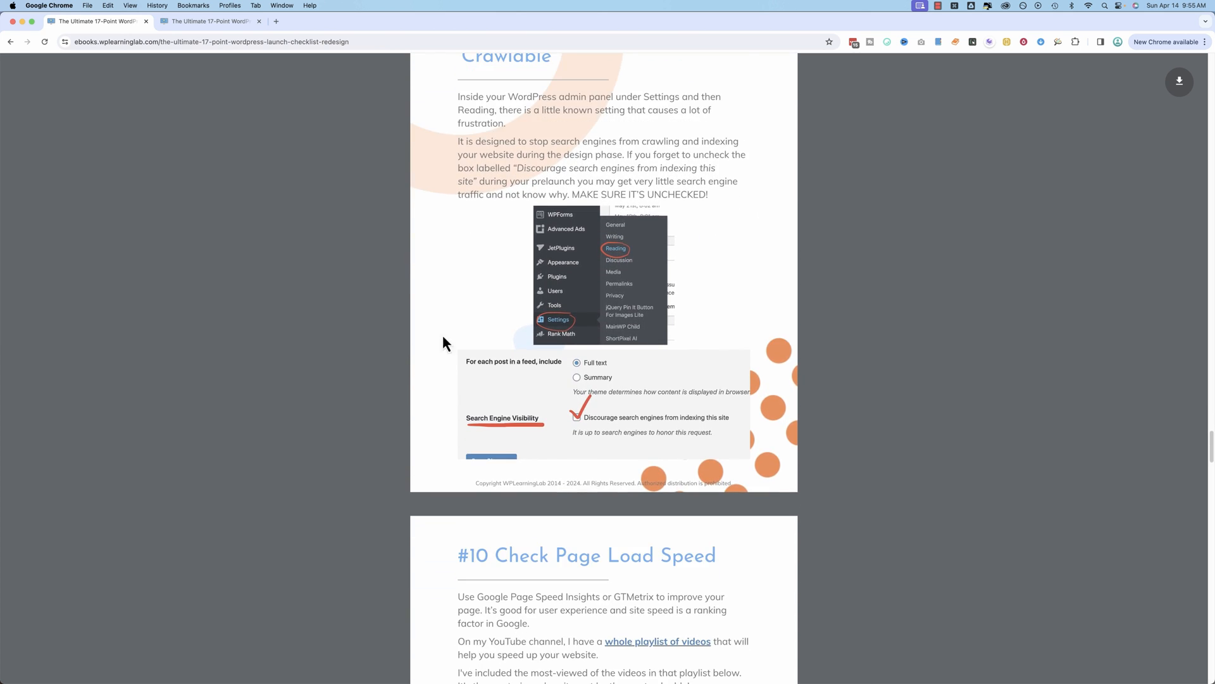
scroll("down", 3)
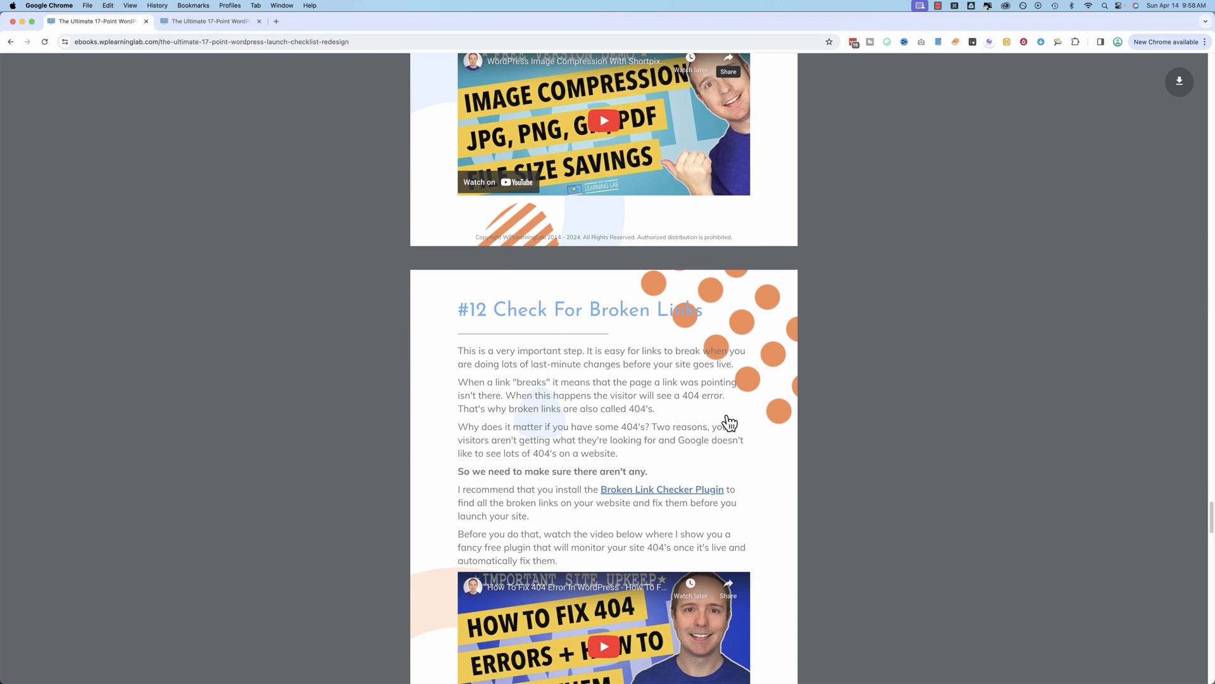
scroll("down", 3)
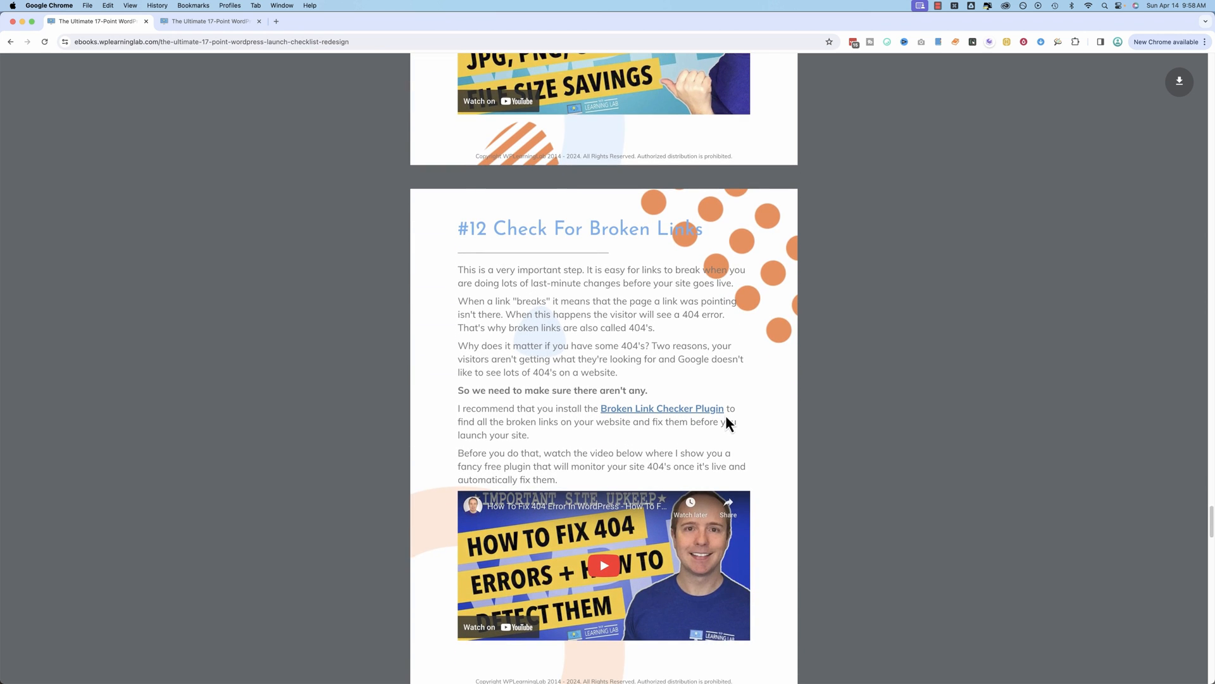
scroll("down", 3)
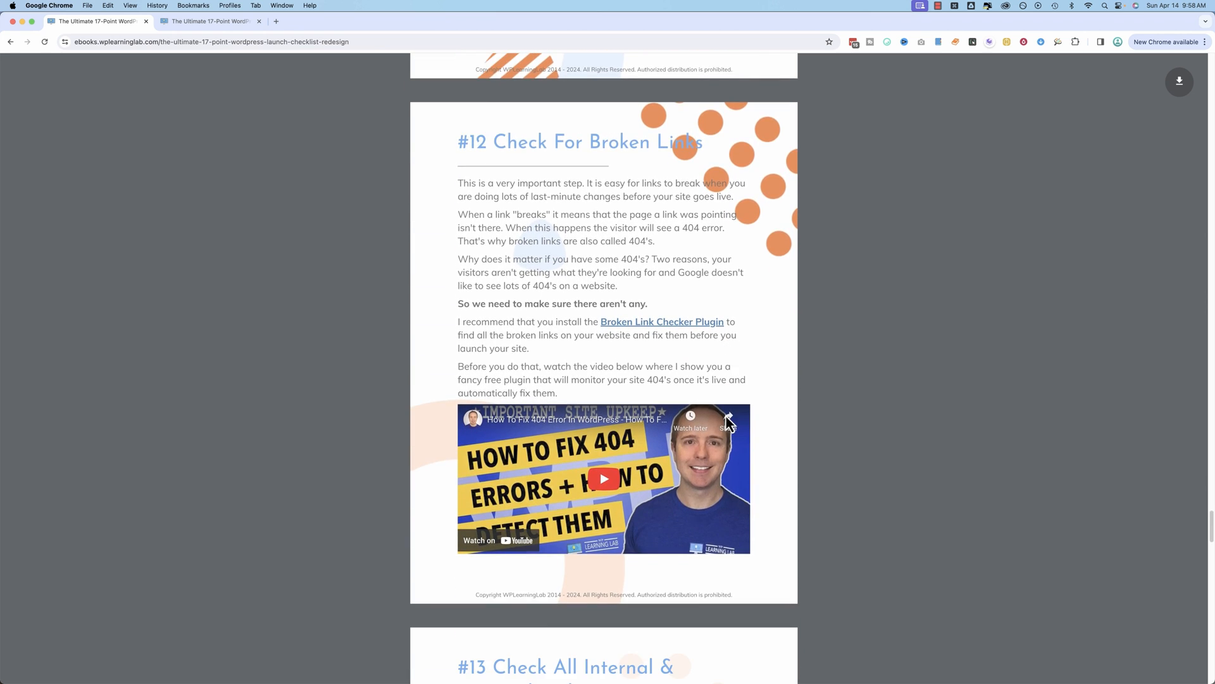
scroll("down", 3)
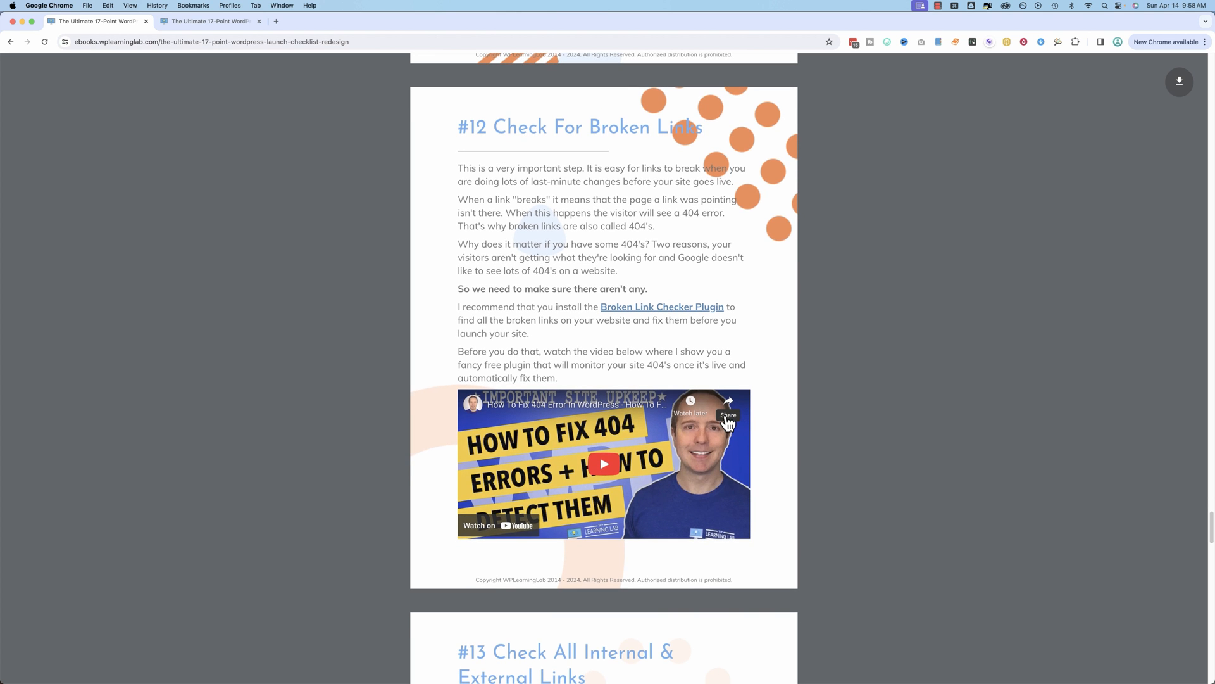
scroll("down", 3)
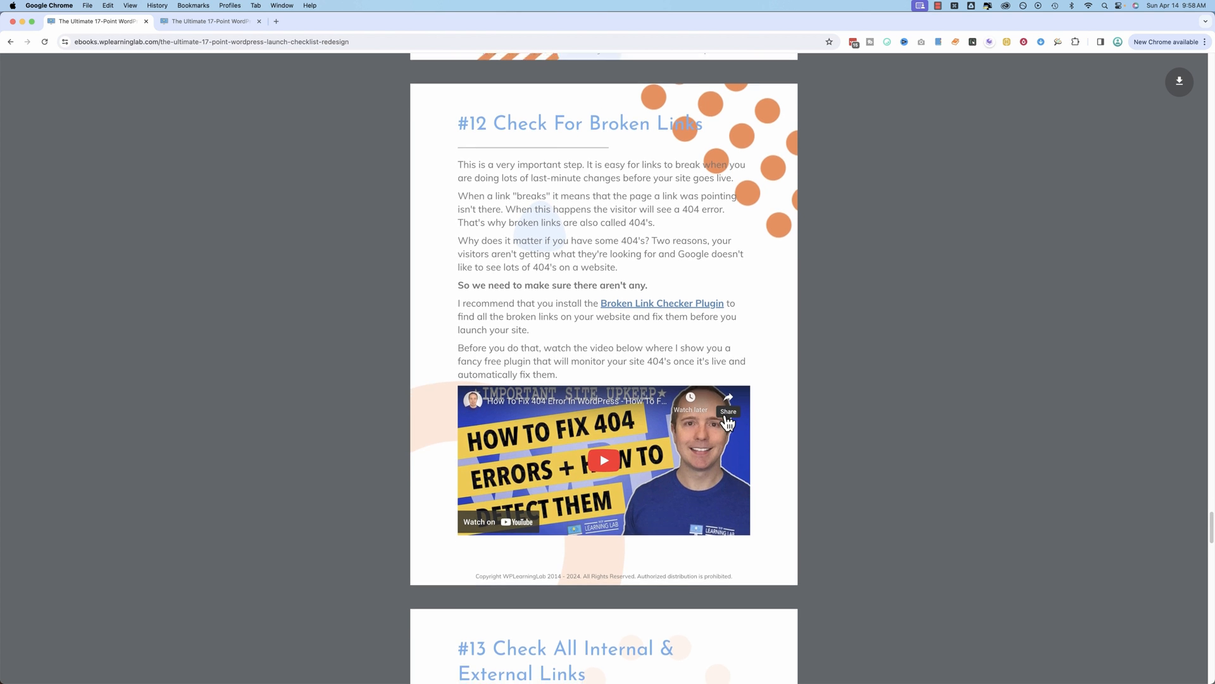